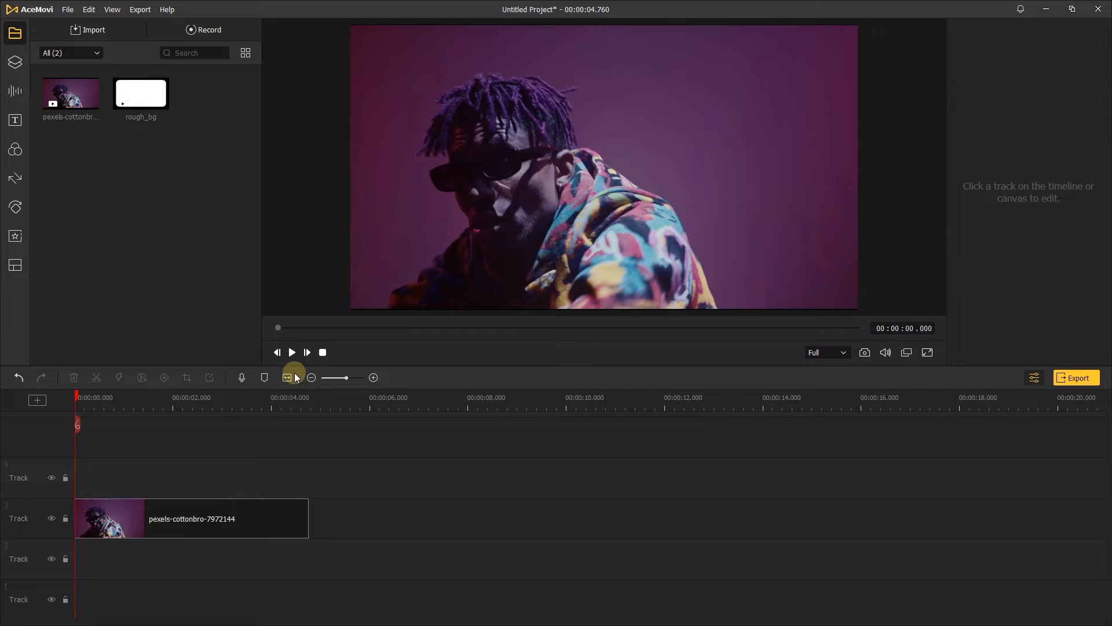
Step: Blend the clip over the white rounded background with Multiply so it plays inside a black-bordered rounded rectangle
{"action": "left_click", "coordinate": [291, 352]}
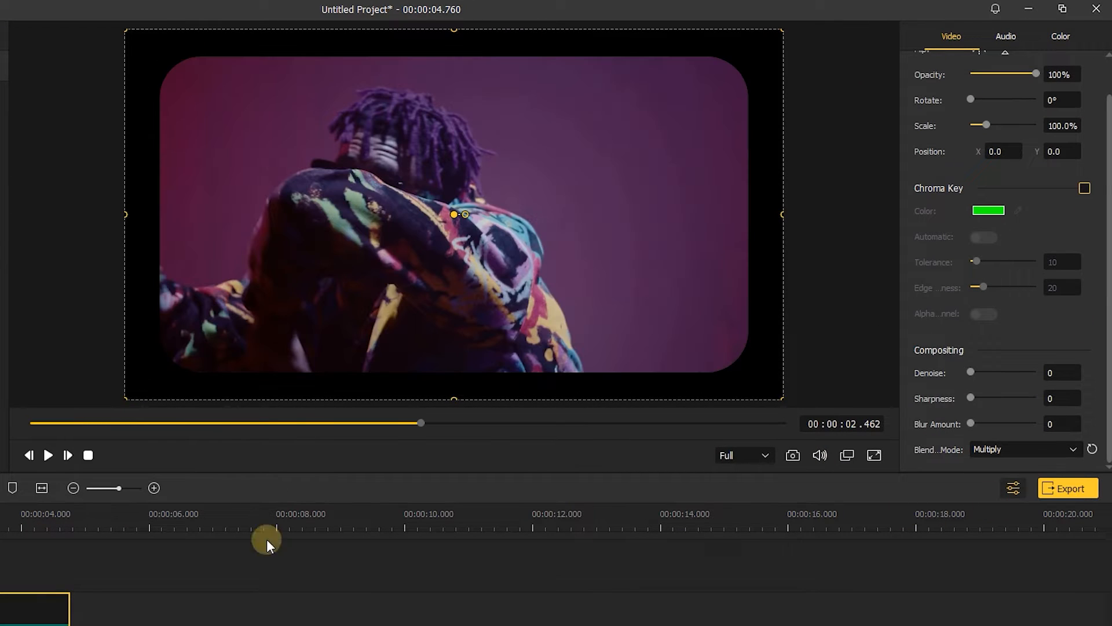
{"action": "left_click", "coordinate": [48, 454]}
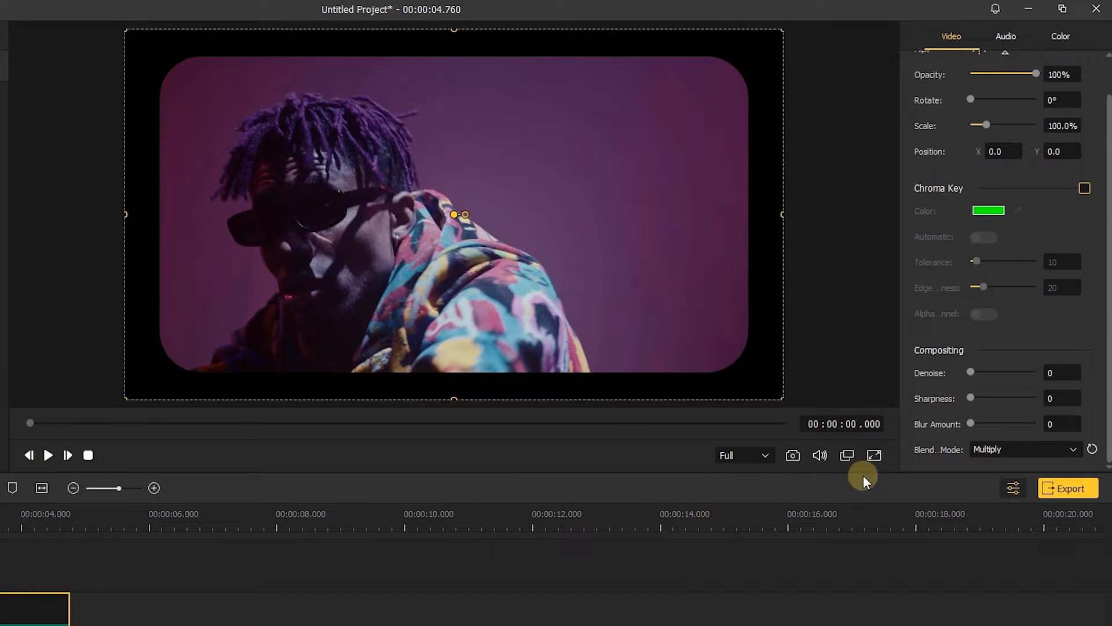
Step: Export the framed composite as SPLIT VIDEO in MP4 and bring it back as a single timeline clip
{"action": "left_click", "coordinate": [1067, 487]}
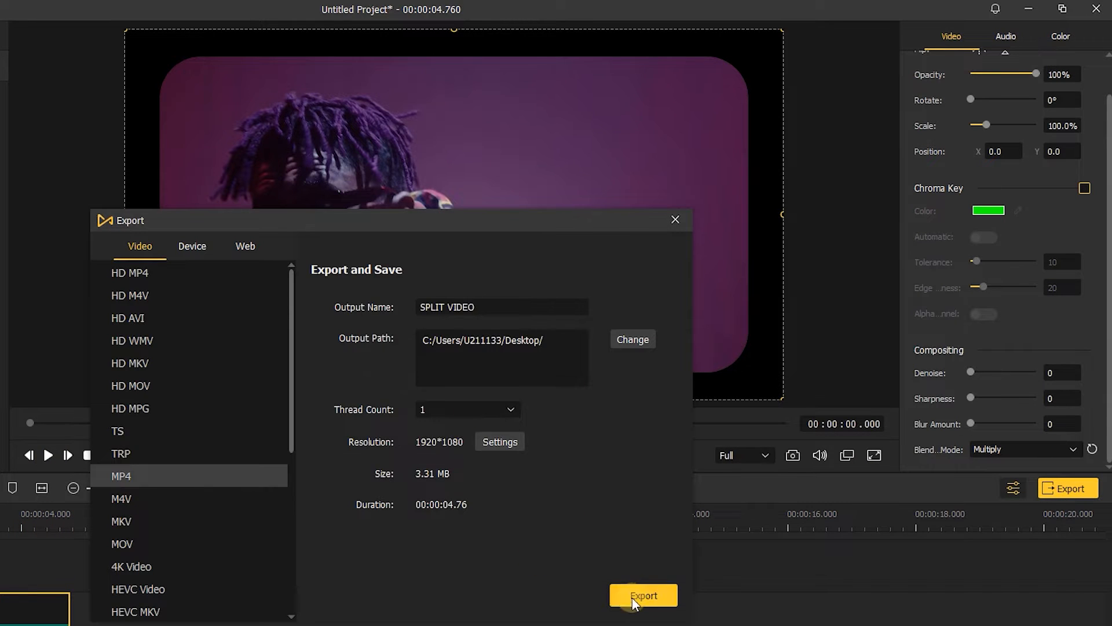
{"action": "left_click", "coordinate": [642, 596]}
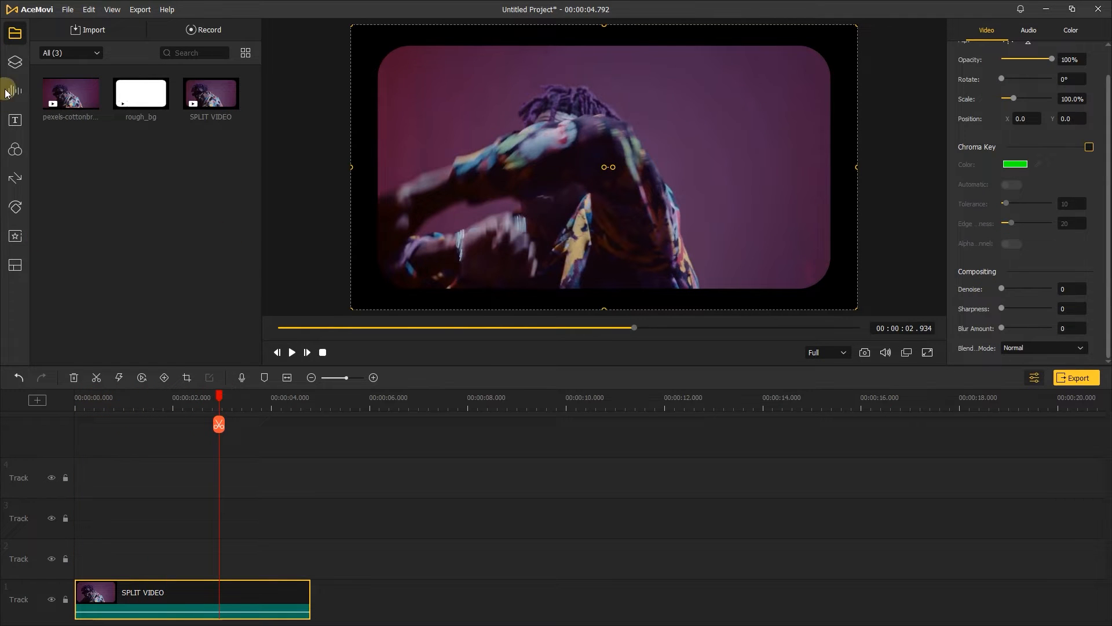
Step: Add Black backgrounds on tracks 2–4 and position the bands over the top, middle and bottom thirds
{"action": "left_click", "coordinate": [14, 63]}
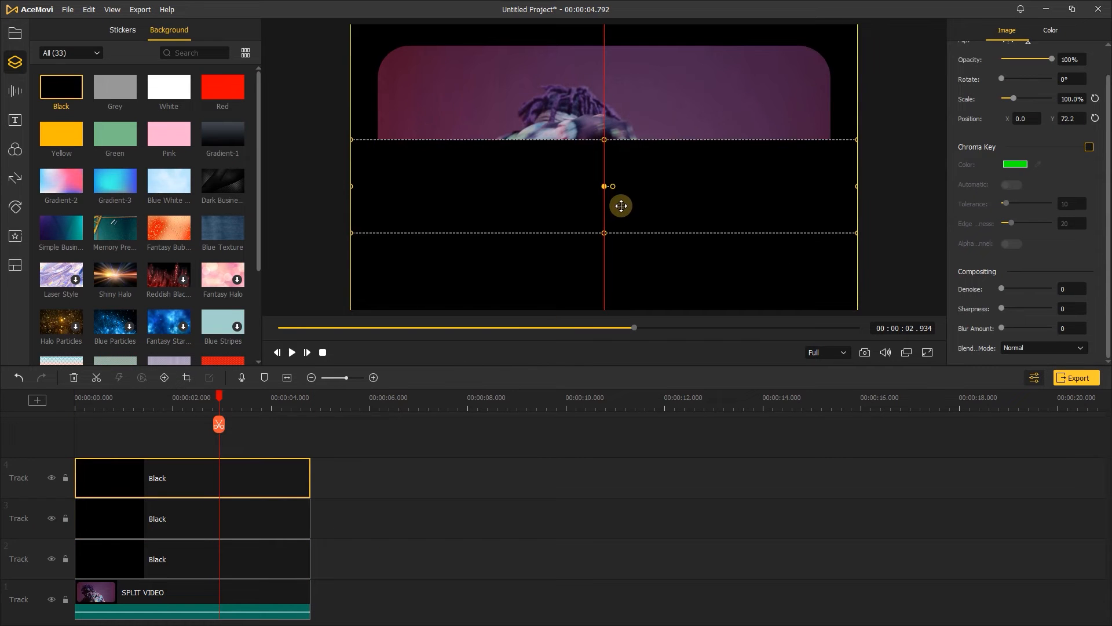
{"action": "left_click_drag", "start_coordinate": [621, 206], "coordinate": [623, 278]}
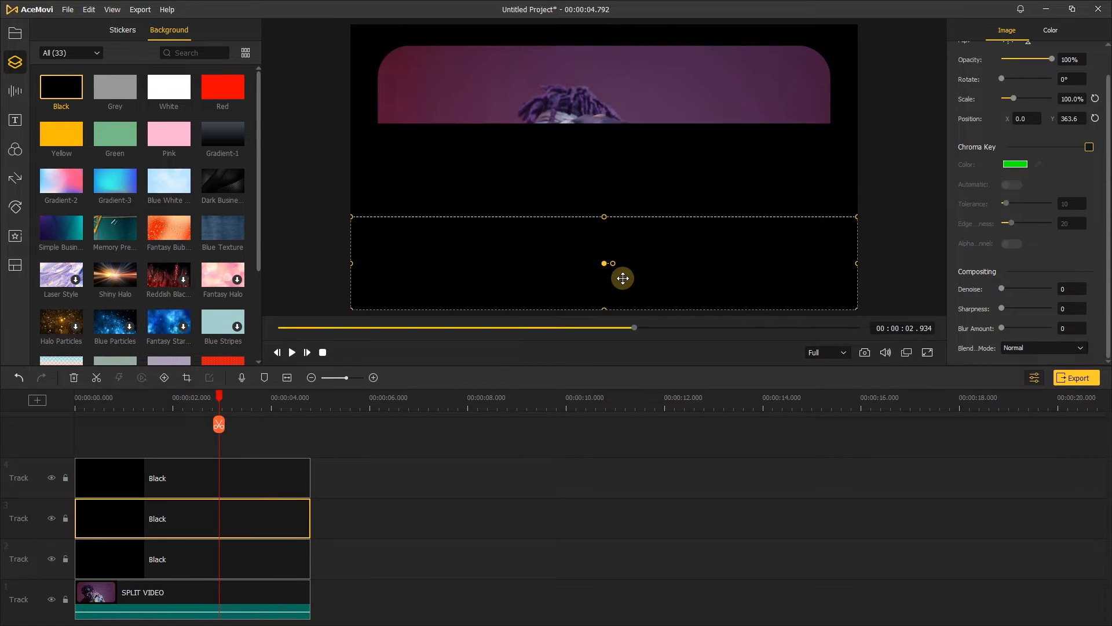
{"action": "left_click_drag", "start_coordinate": [622, 277], "coordinate": [618, 90]}
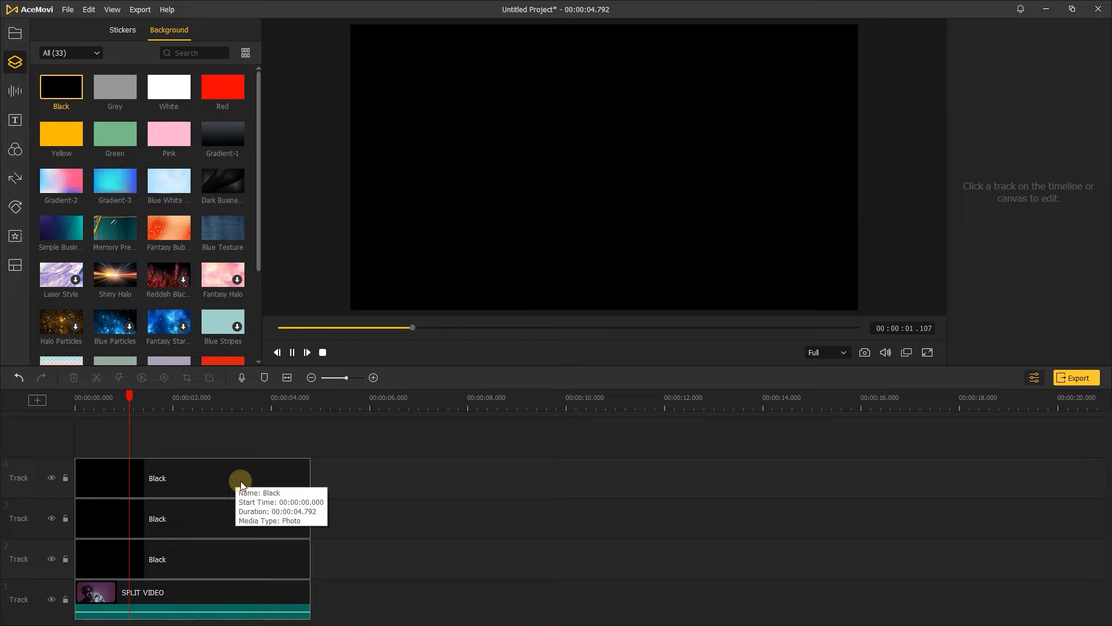
Step: Hide one black band at a time and export the revealed strip as TOP
{"action": "left_click", "coordinate": [191, 478]}
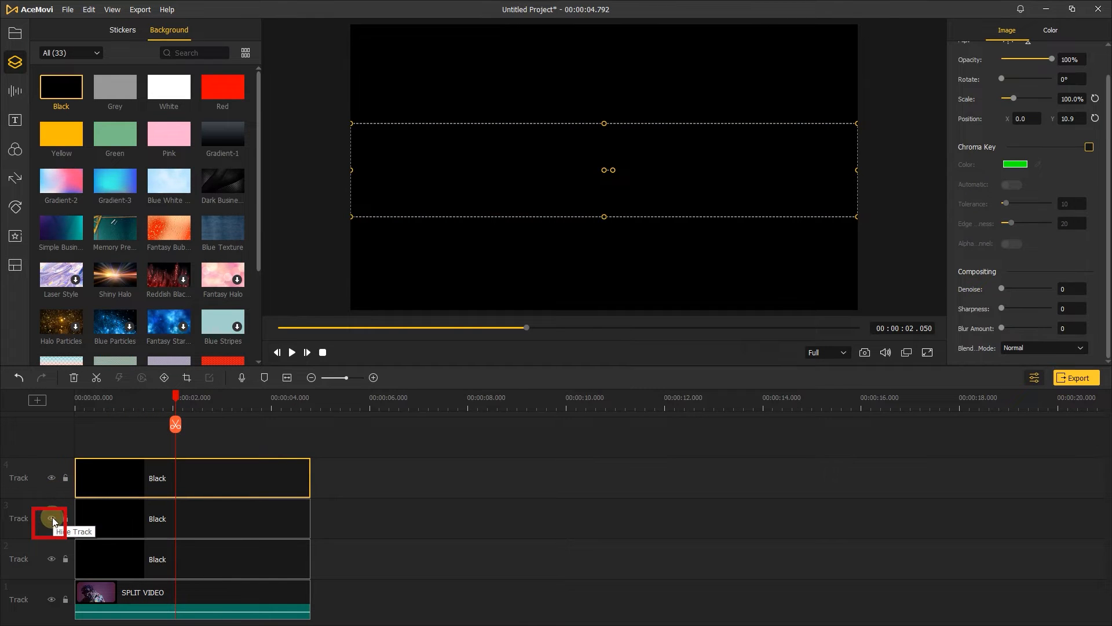
{"action": "left_click", "coordinate": [51, 518]}
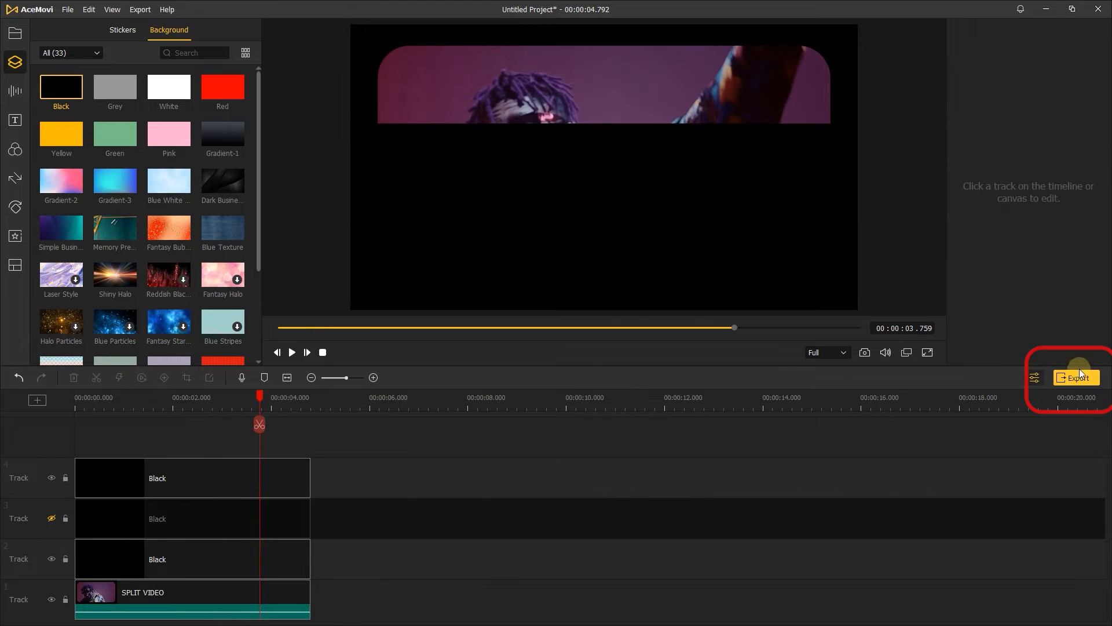
{"action": "left_click", "coordinate": [1075, 377]}
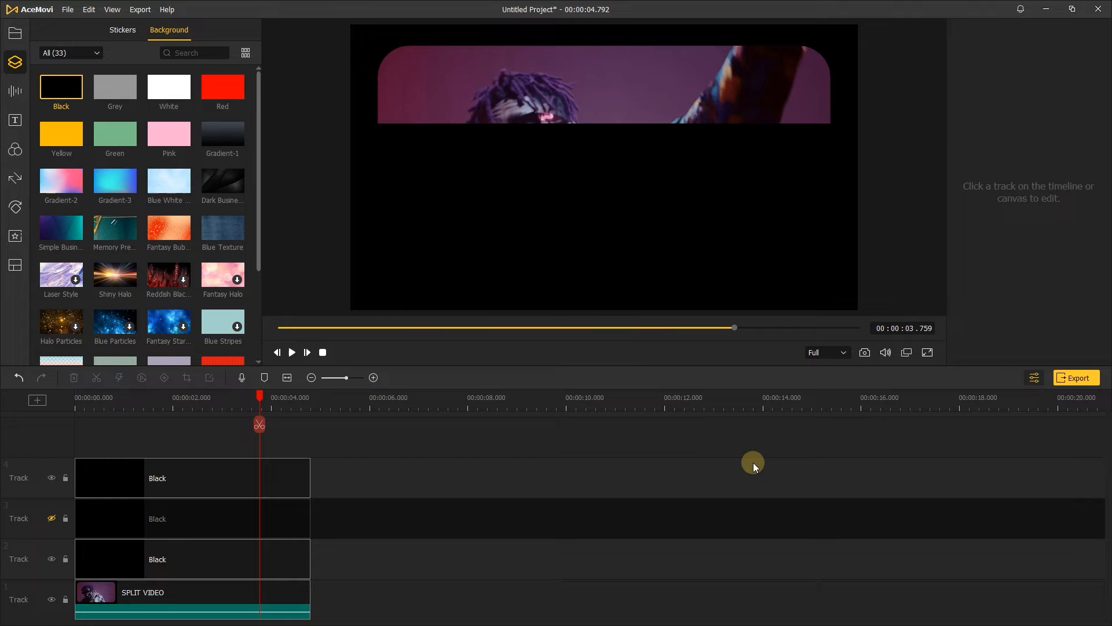
{"action": "left_click", "coordinate": [50, 478]}
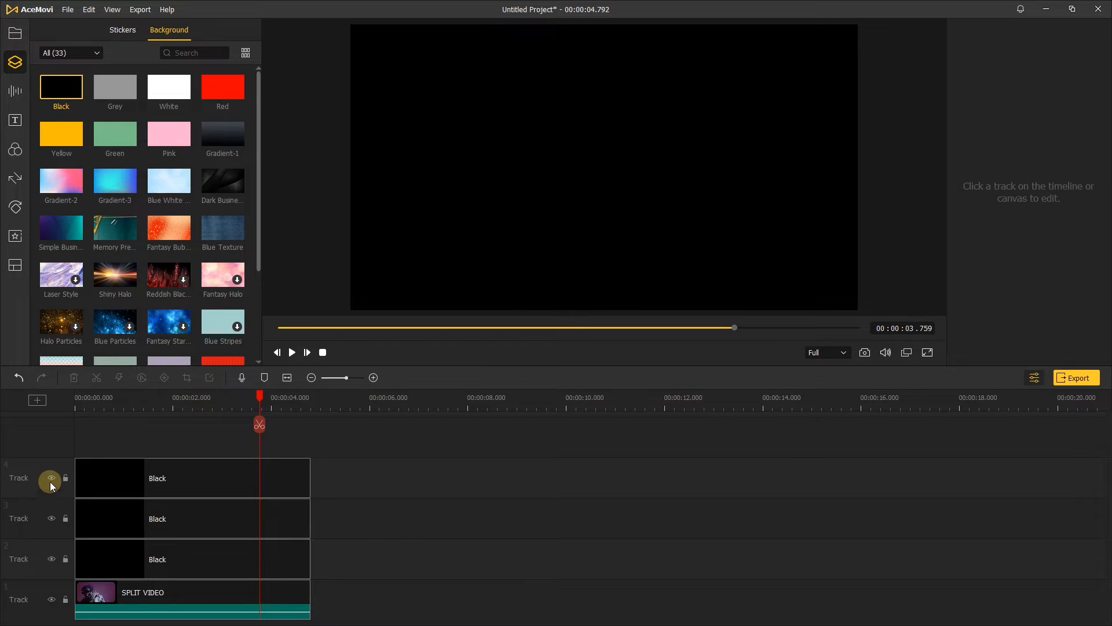
{"action": "left_click", "coordinate": [1075, 377]}
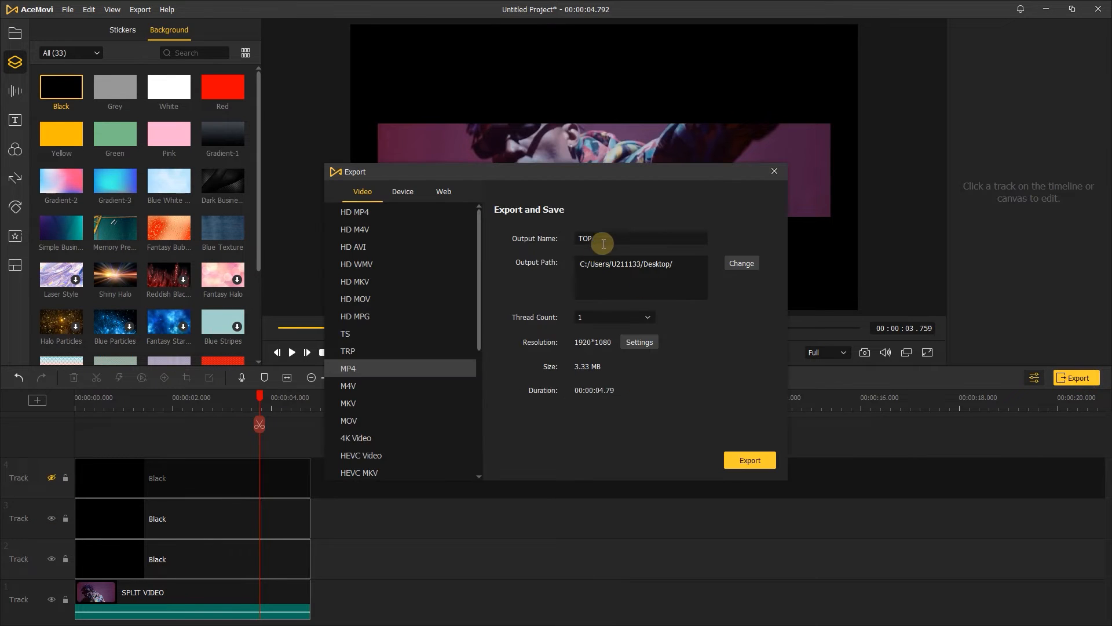
{"action": "left_click", "coordinate": [750, 459]}
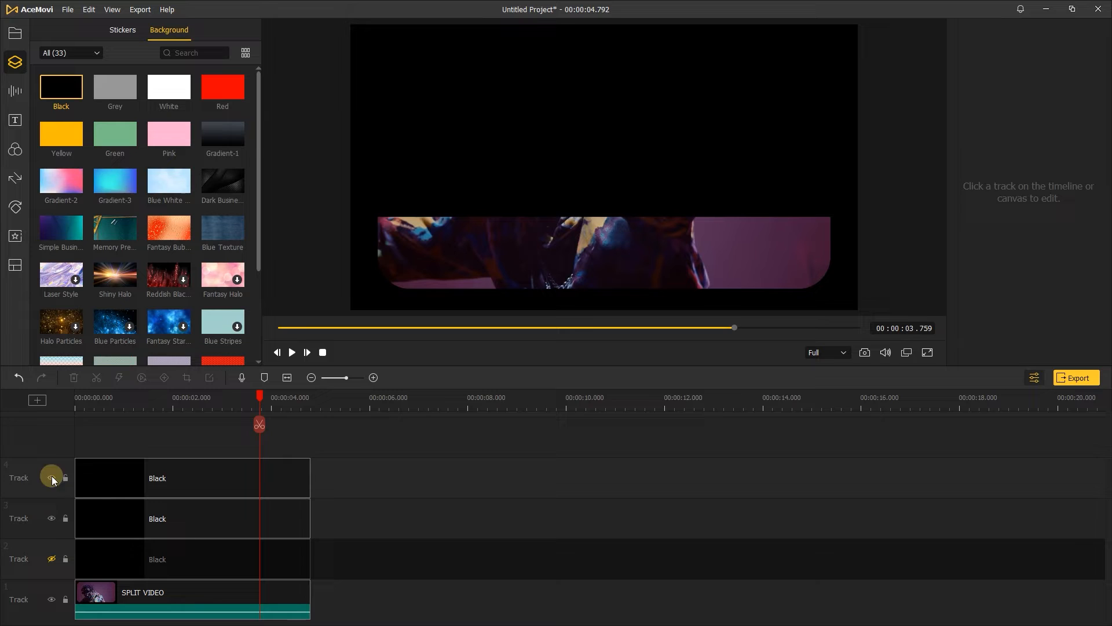
Step: Reveal the other band and export that strip as BOTTOM
{"action": "left_click", "coordinate": [1075, 377]}
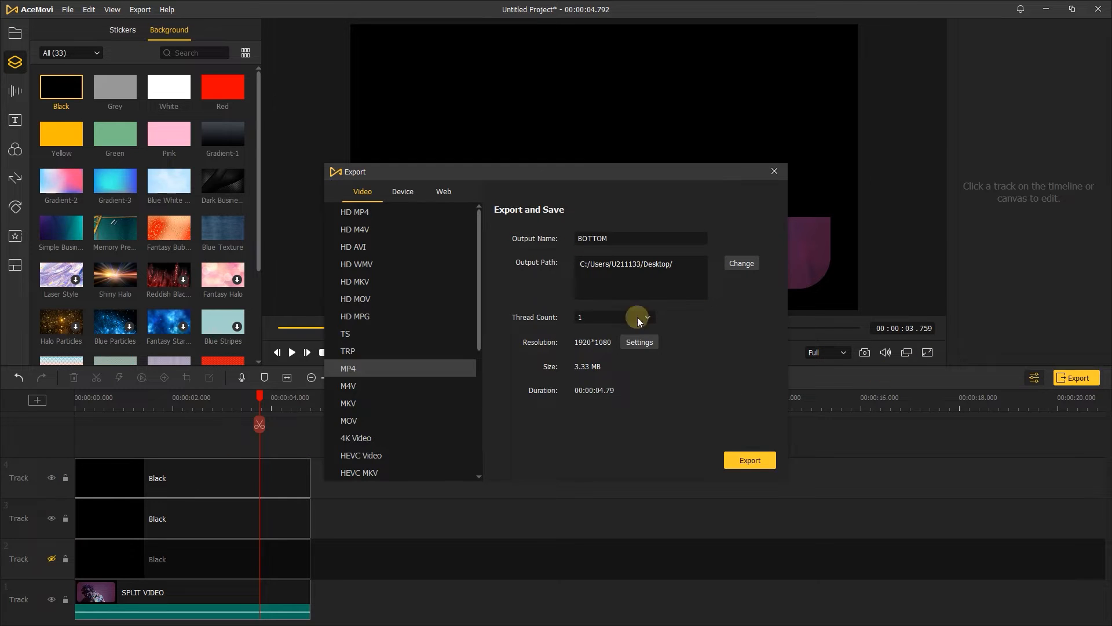
{"action": "left_click", "coordinate": [749, 460]}
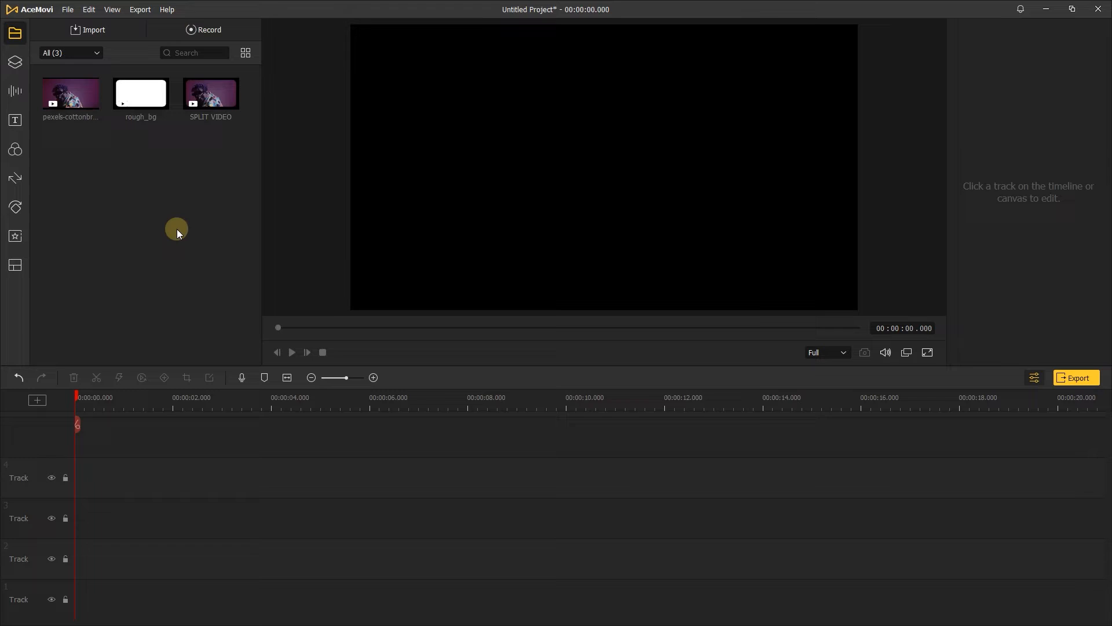
Step: Import TOP, MIDDLE and BOTTOM.mp4 onto tracks 1–3 and blend them with Lighten into the full framed picture
{"action": "left_click", "coordinate": [87, 30]}
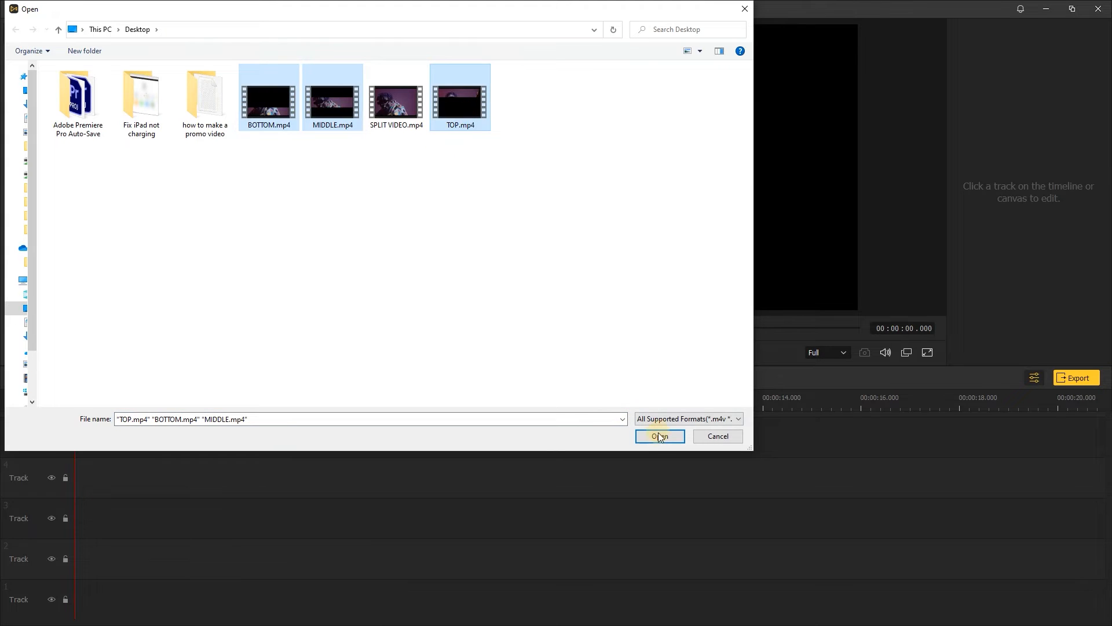
{"action": "left_click", "coordinate": [658, 435]}
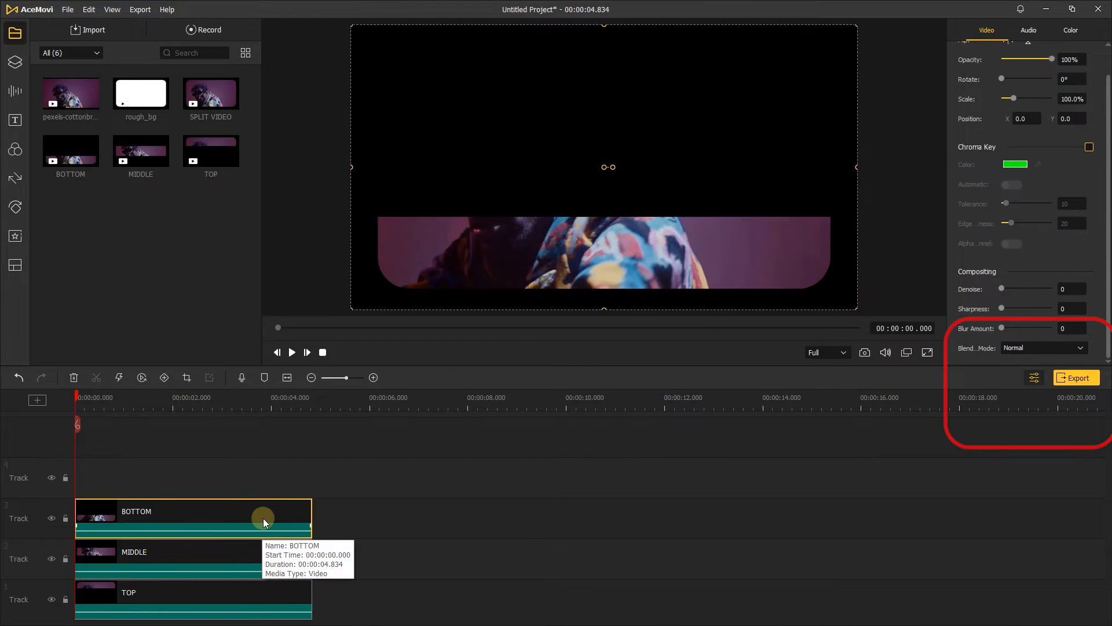
{"action": "left_click", "coordinate": [1043, 347]}
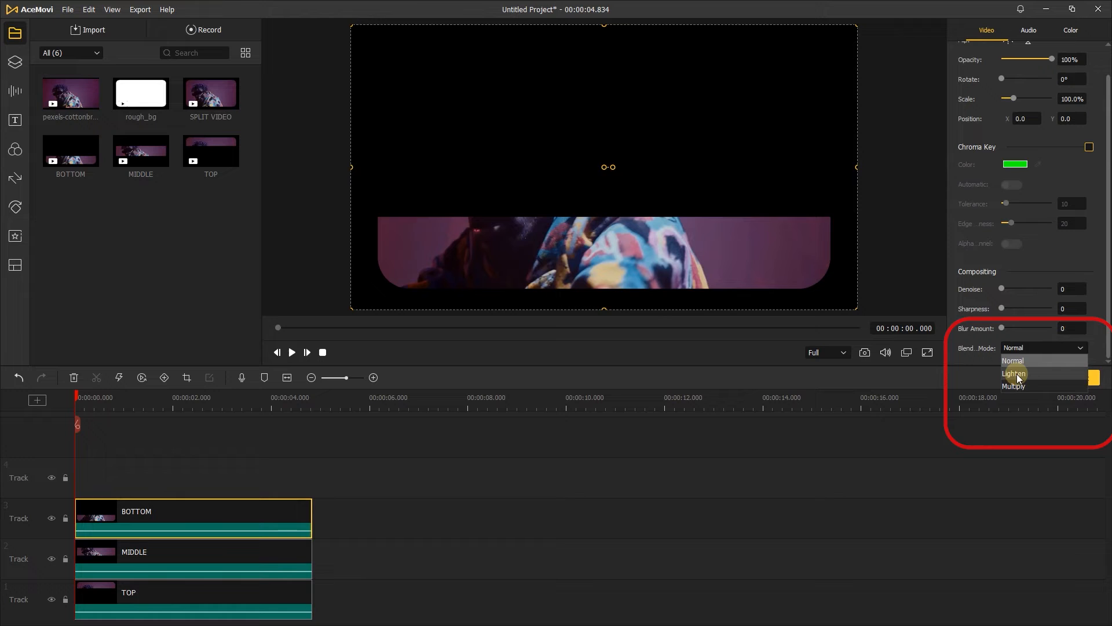
{"action": "left_click", "coordinate": [1014, 360]}
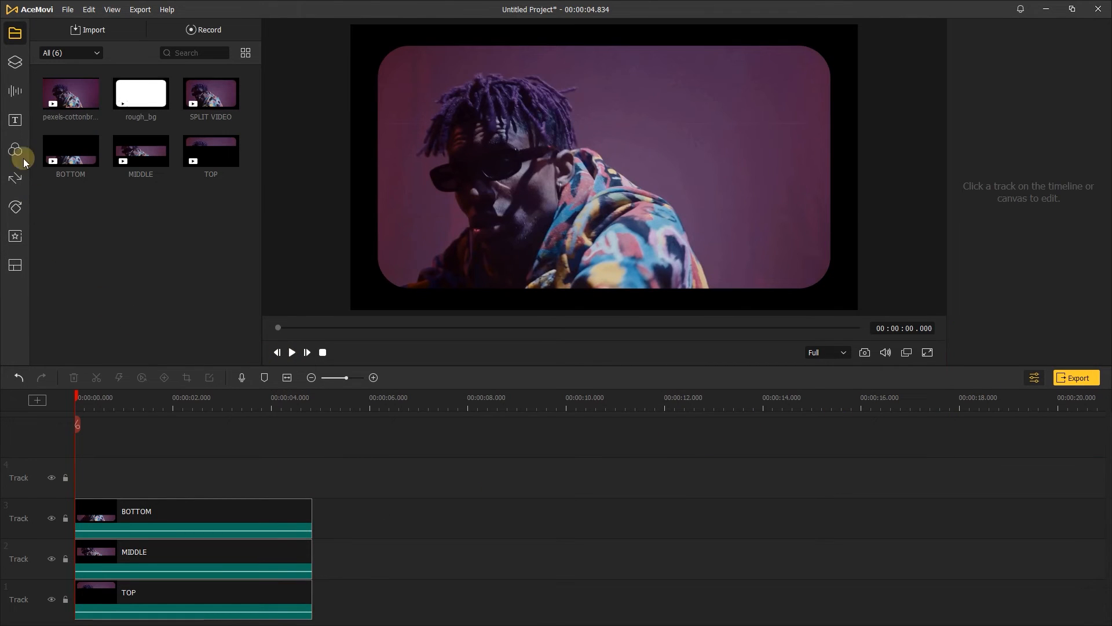
Step: Give the BOTTOM strip a Slide Left entrance and the MIDDLE strip a Circle Zoom In entrance from Transitions
{"action": "left_click", "coordinate": [15, 179]}
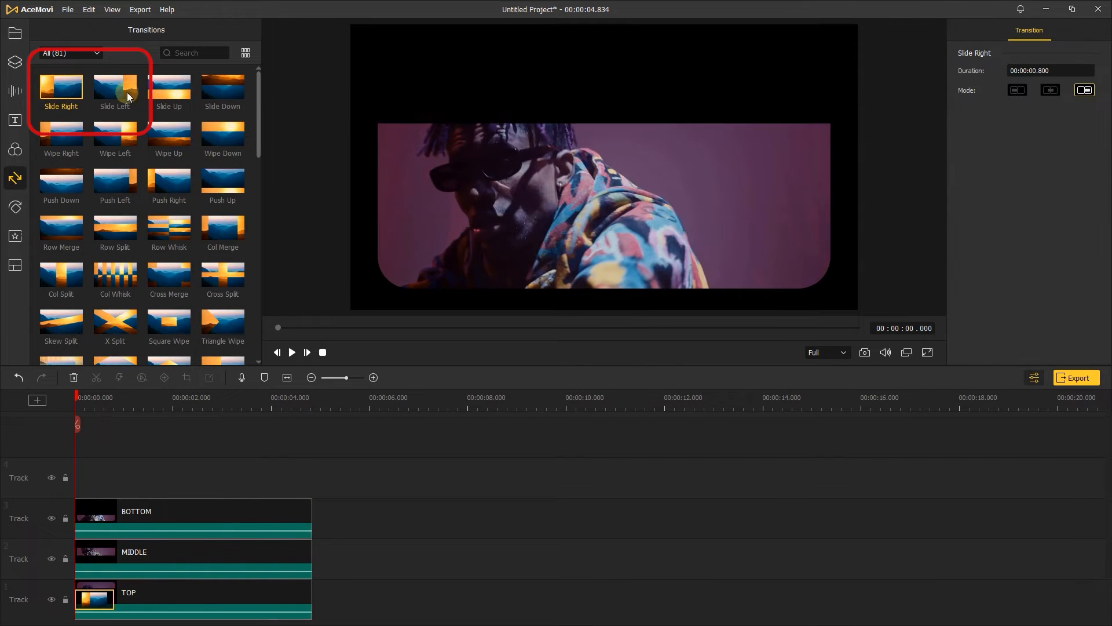
{"action": "left_click", "coordinate": [115, 87]}
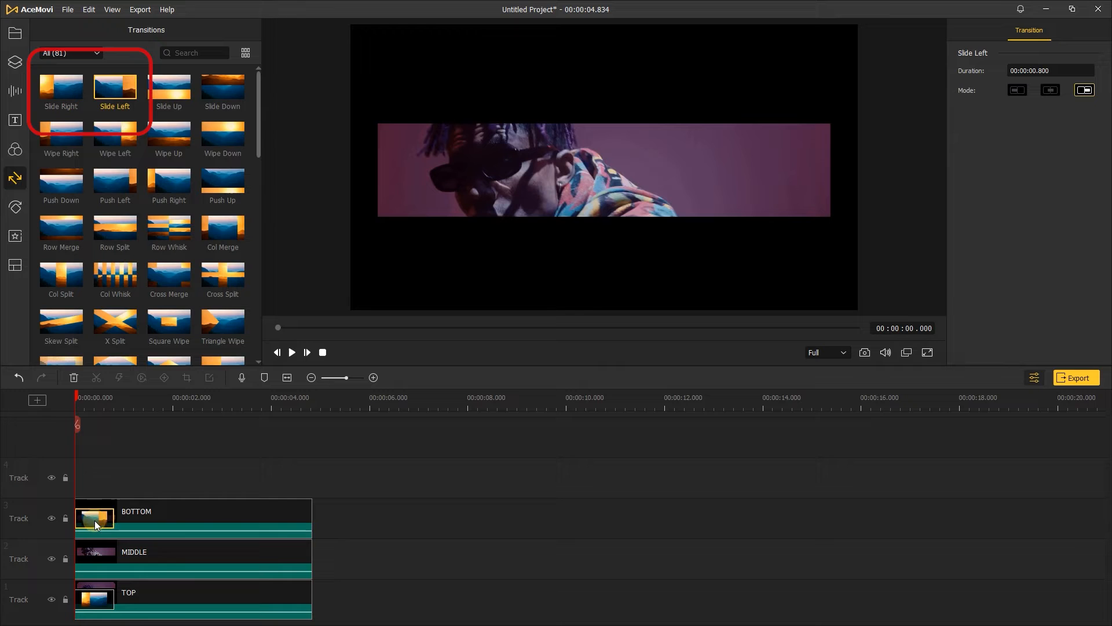
{"action": "scroll", "scroll_direction": "down", "scroll_amount": 3}
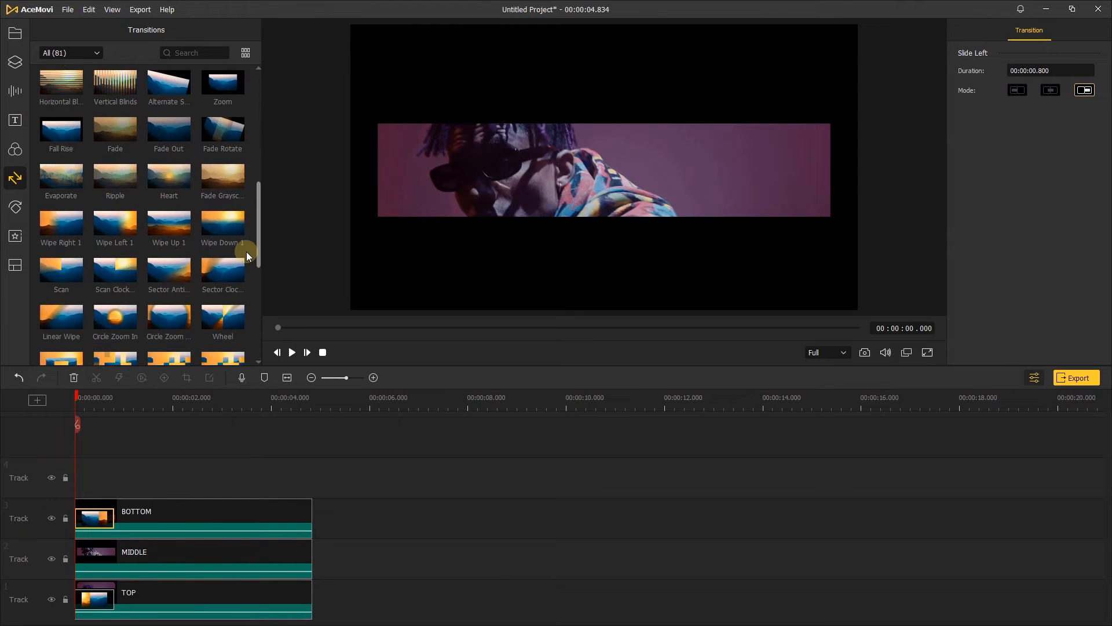
{"action": "scroll", "scroll_direction": "down", "scroll_amount": 3}
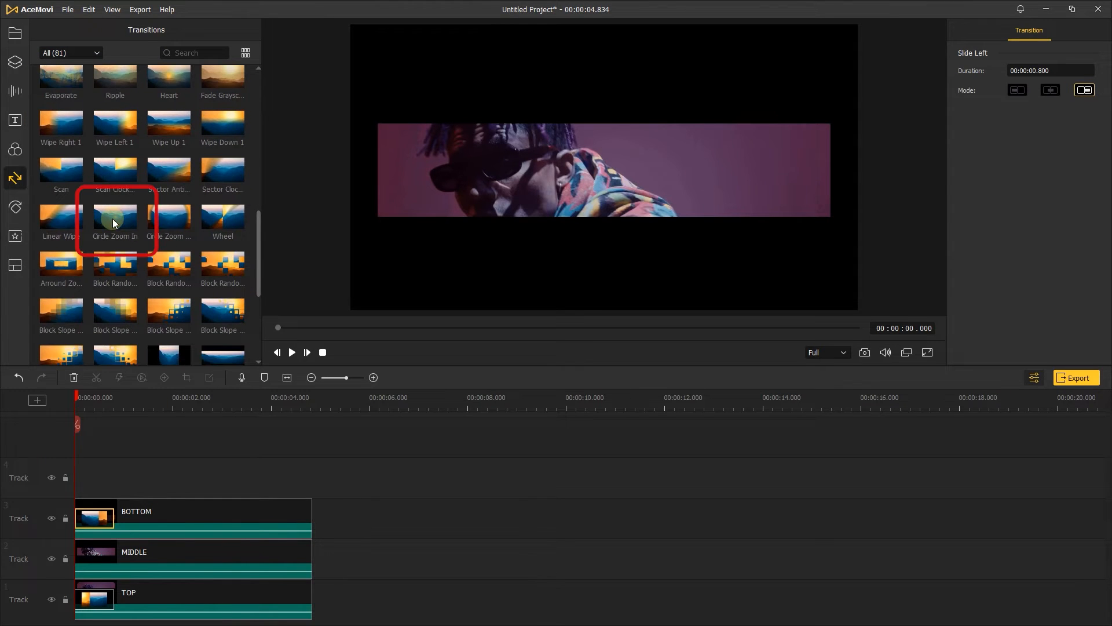
{"action": "left_click", "coordinate": [115, 217]}
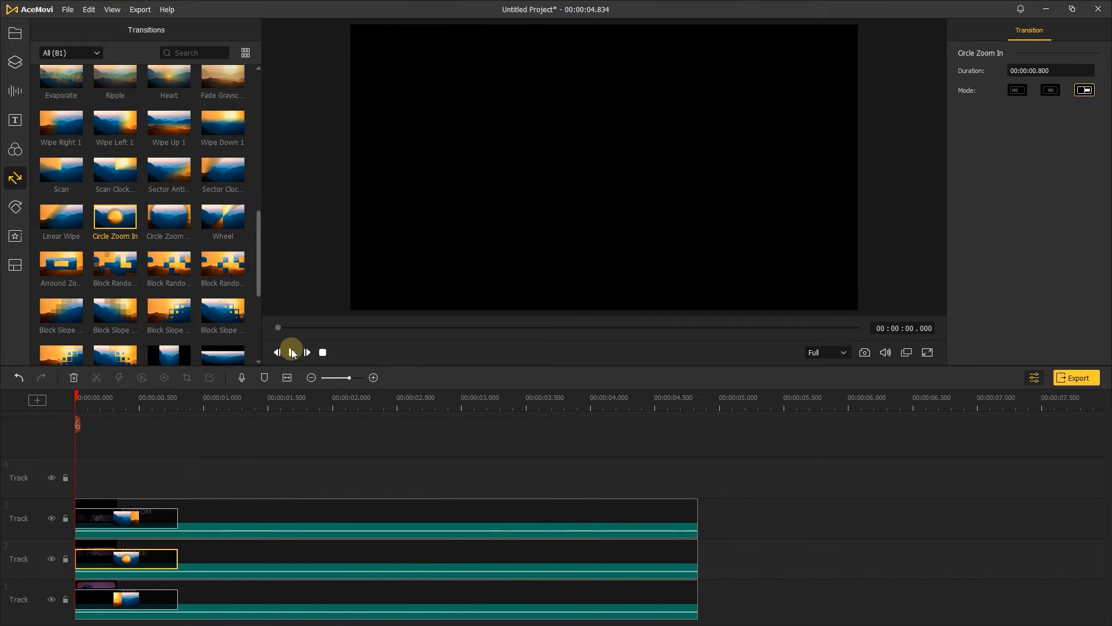
Step: Play the preview from the start to watch the strips animate apart, stopping partway through
{"action": "left_click", "coordinate": [292, 352]}
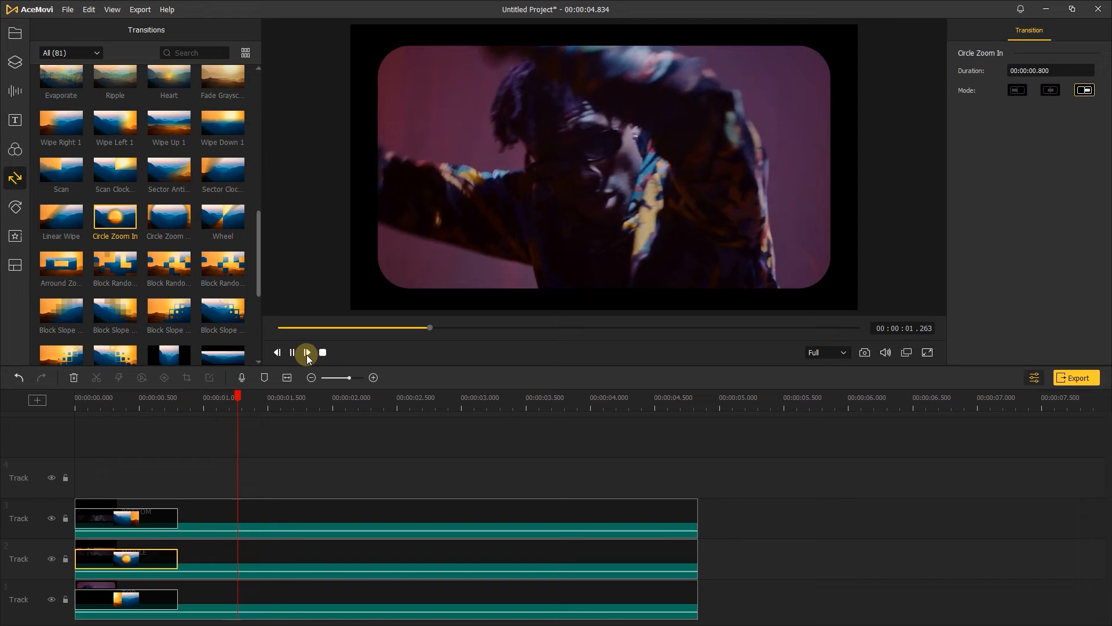
{"action": "left_click", "coordinate": [306, 352]}
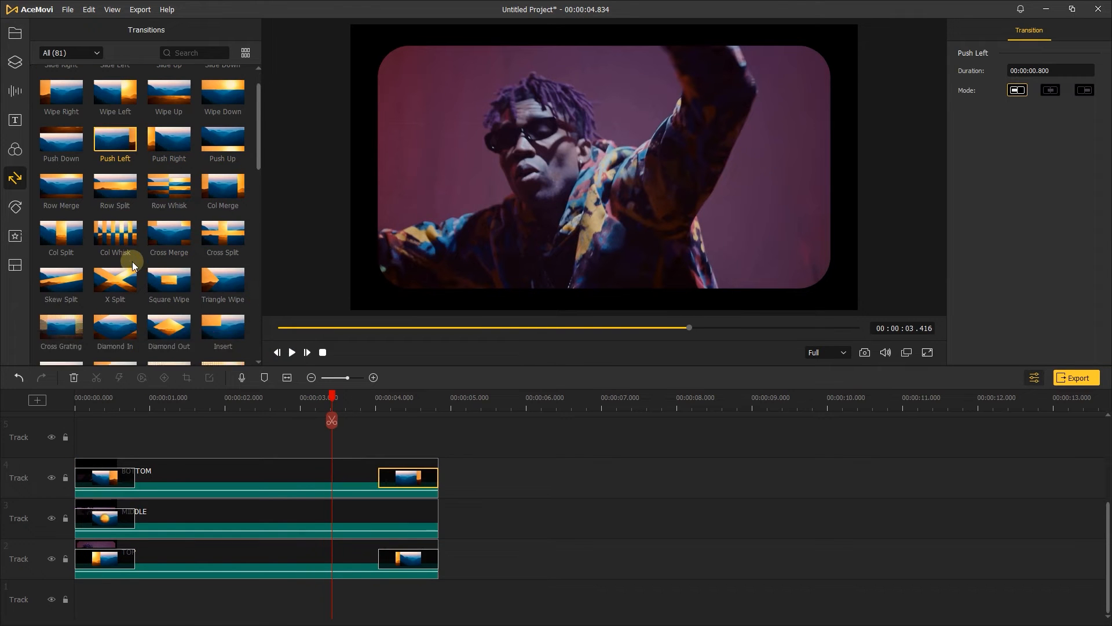
{"action": "scroll", "scroll_direction": "down", "scroll_amount": 3}
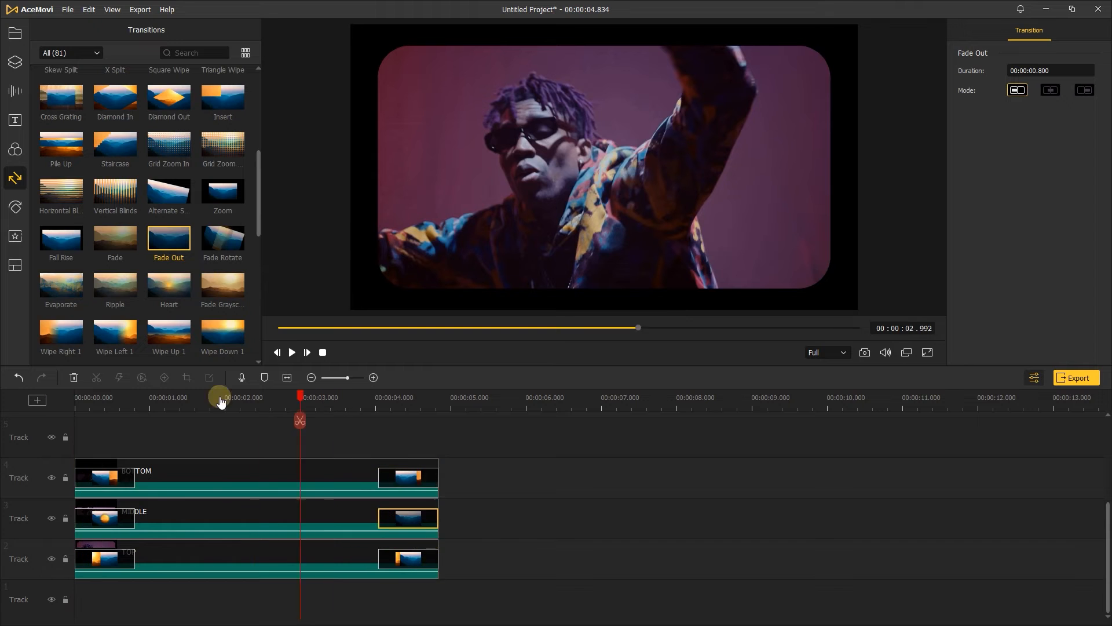
{"action": "left_click", "coordinate": [291, 353]}
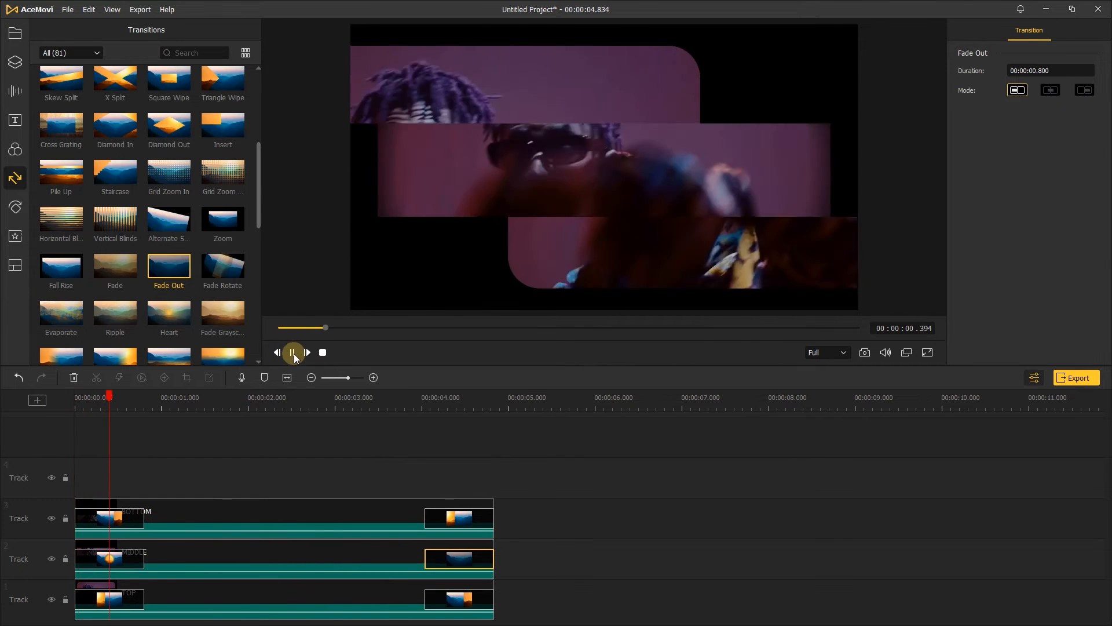
{"action": "left_click", "coordinate": [292, 352]}
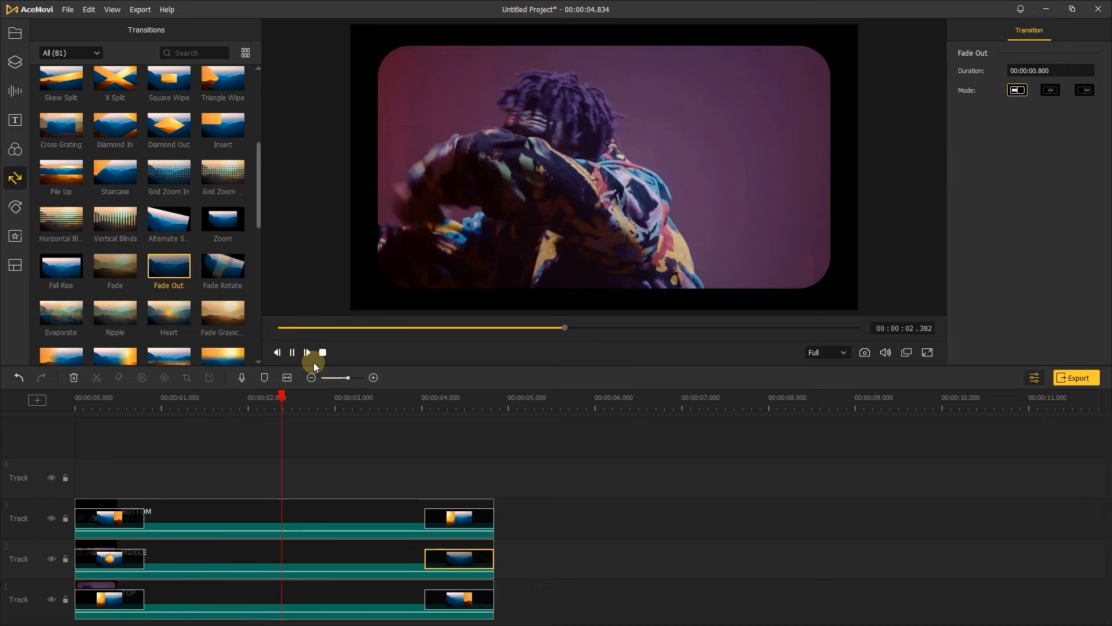
{"action": "left_click", "coordinate": [292, 352]}
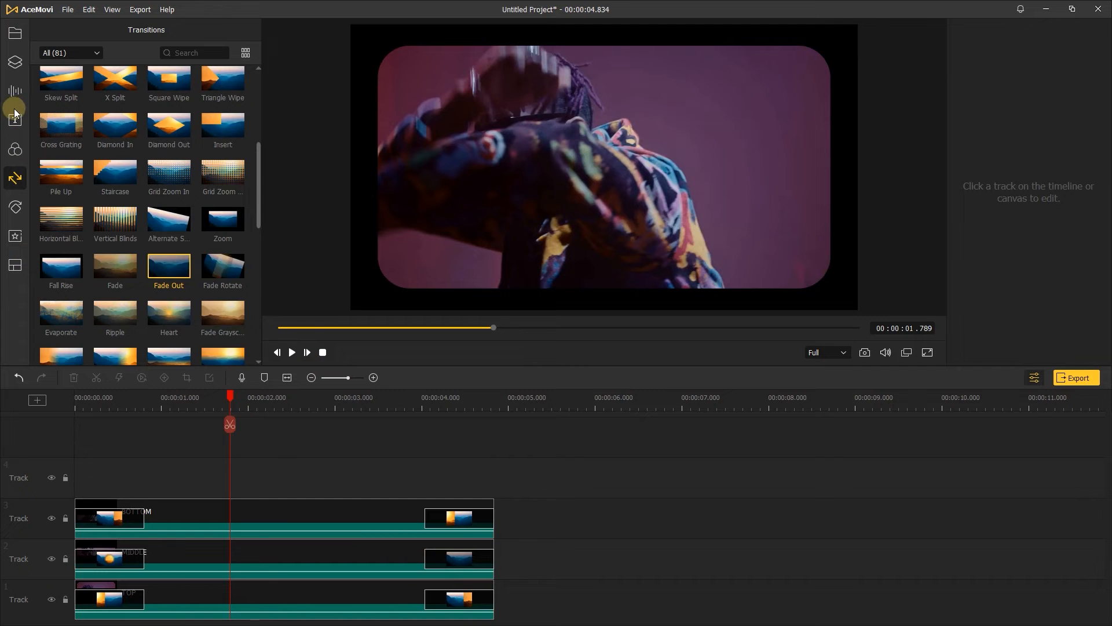
Step: Add the Up Down 2 dynamic title across the full length, reading MOTION in Arial Black
{"action": "left_click", "coordinate": [15, 119]}
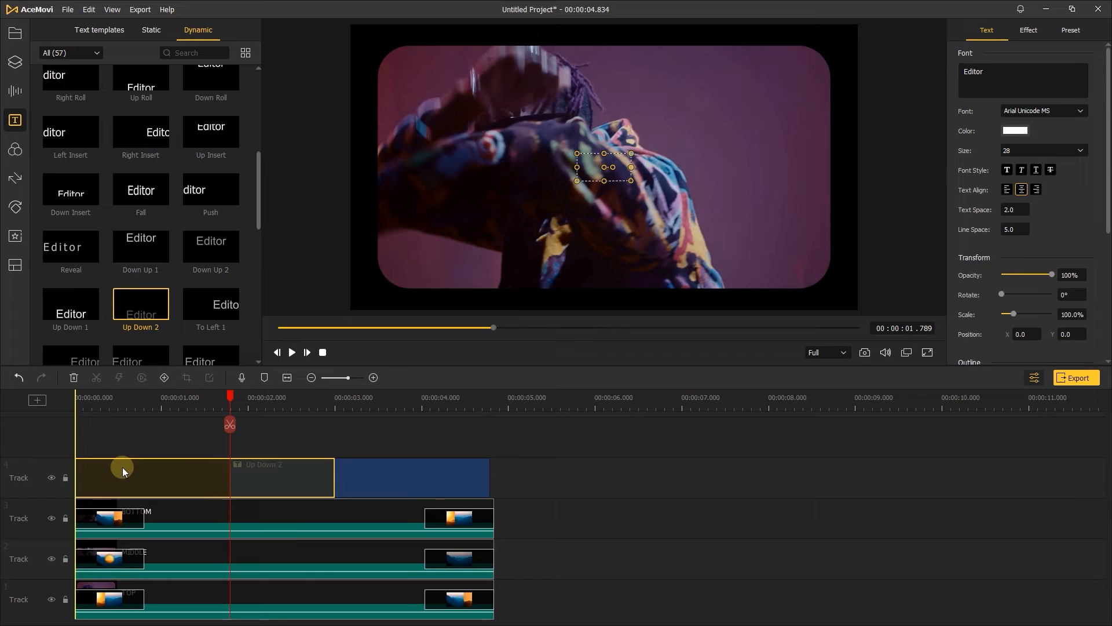
{"action": "left_click_drag", "start_coordinate": [120, 477], "coordinate": [484, 491]}
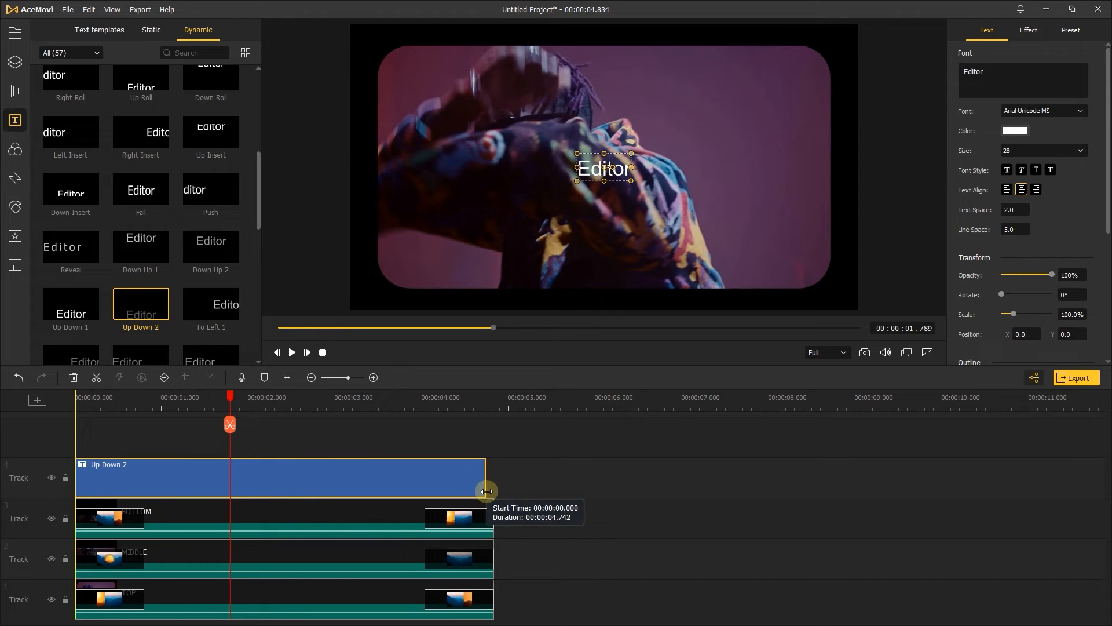
{"action": "type", "text": "MOTION"}
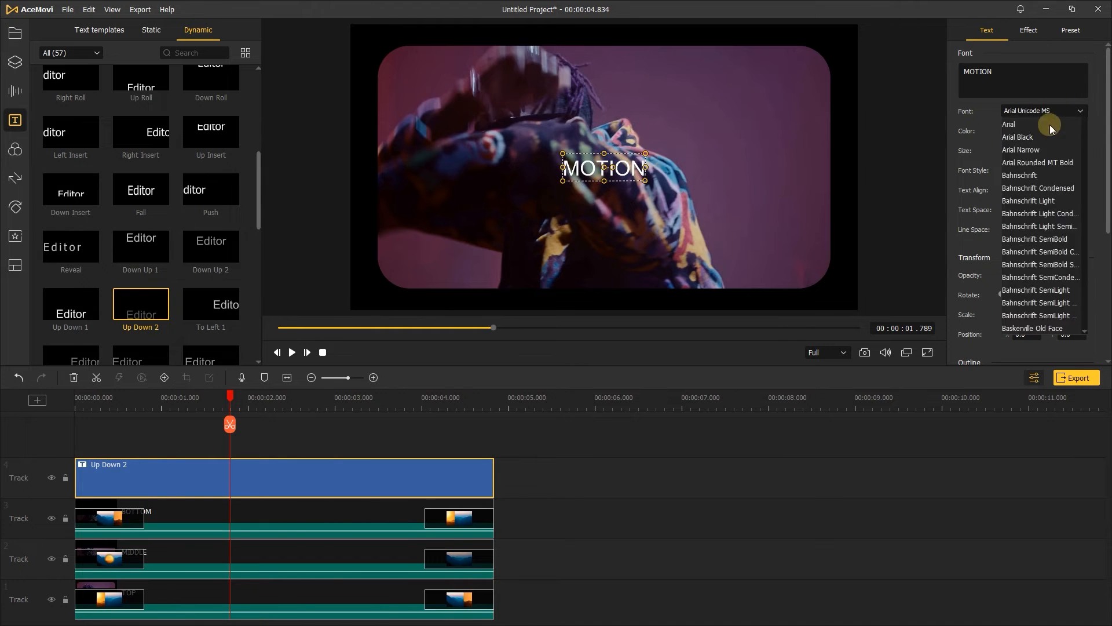
{"action": "left_click", "coordinate": [1017, 137]}
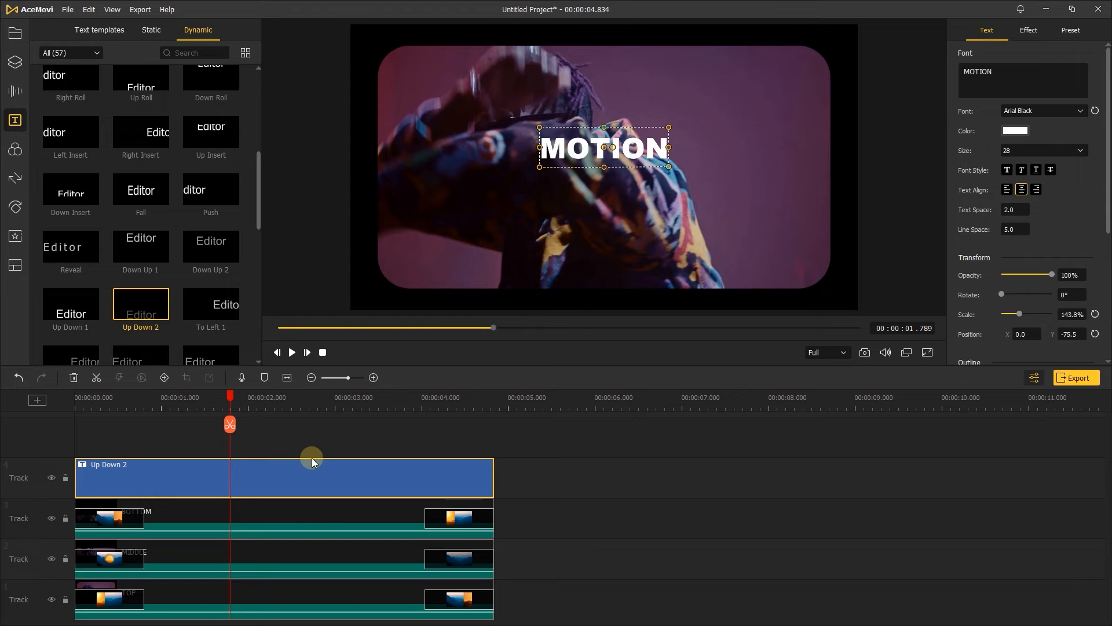
Step: Preview the MOTION title from the start and duplicate the title clip onto a second track
{"action": "left_click", "coordinate": [13, 400]}
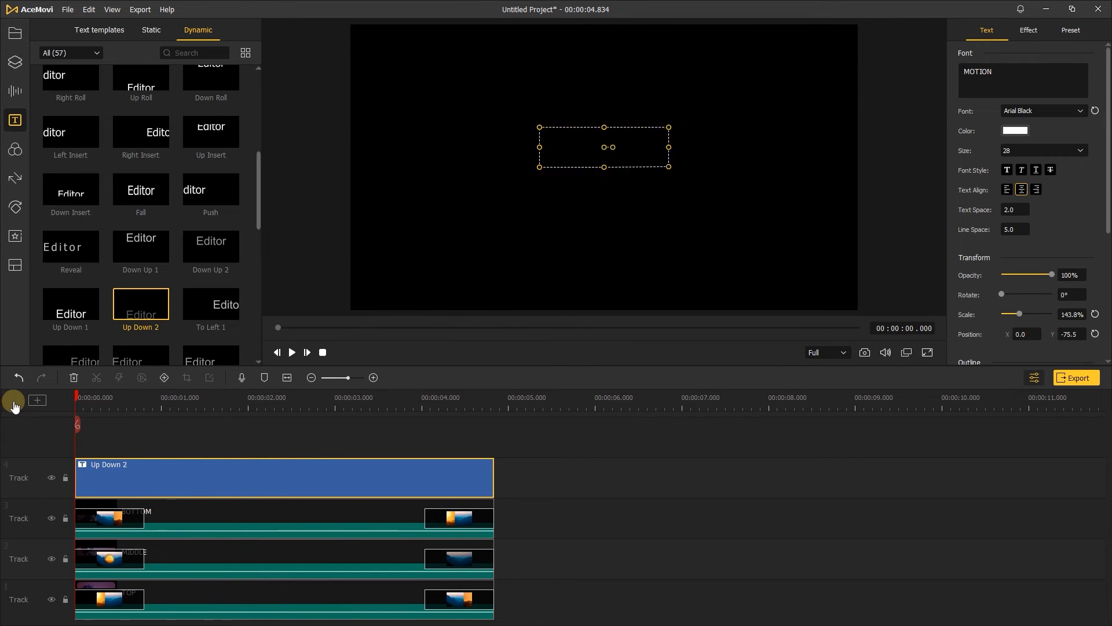
{"action": "left_click", "coordinate": [291, 353]}
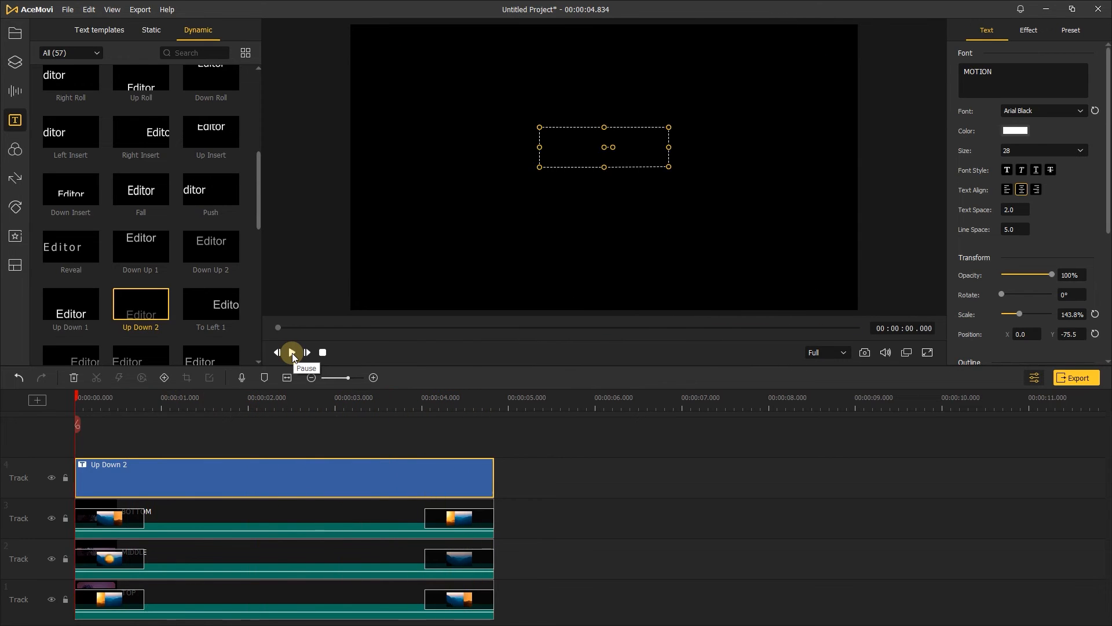
{"action": "right_click", "coordinate": [258, 482]}
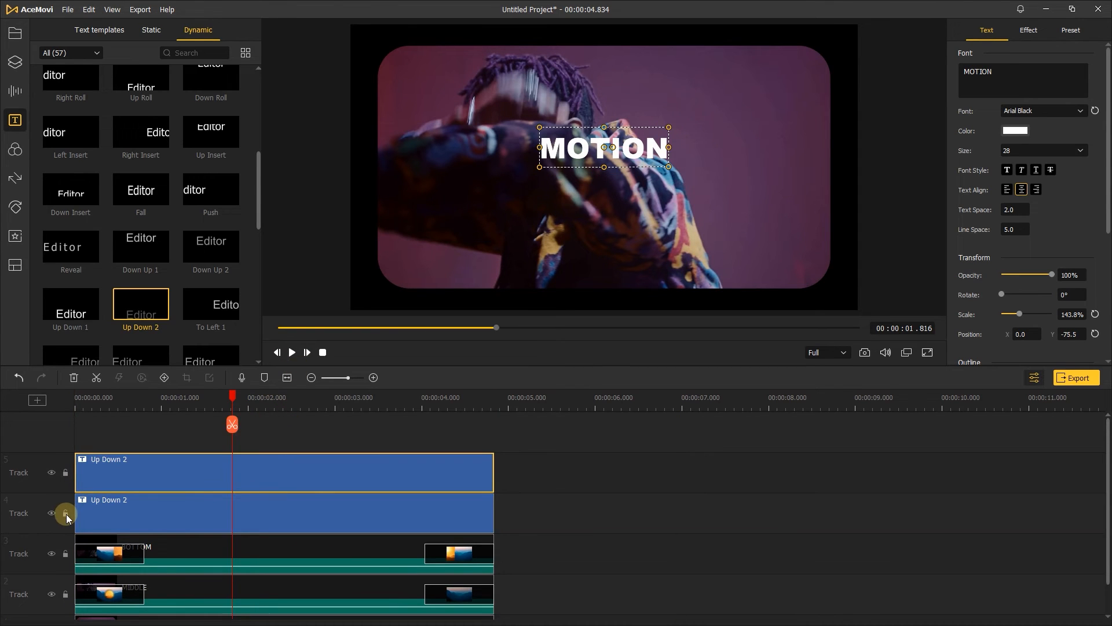
{"action": "mouse_move", "coordinate": [129, 474]}
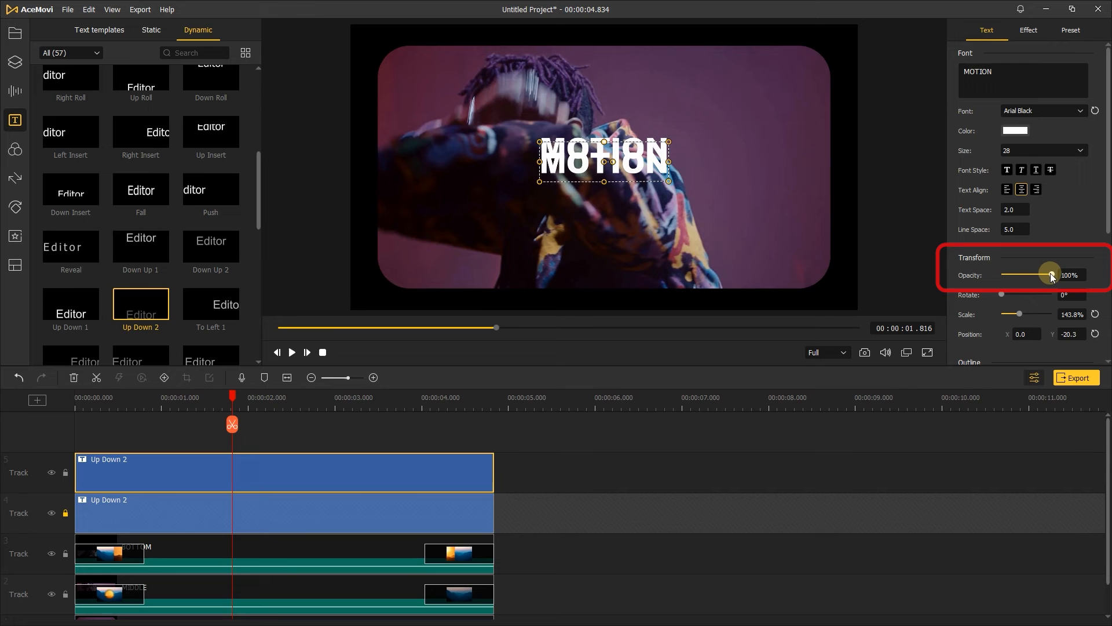
Step: Fade the second MOTION copy to 70% and place a third copy lower at 40% opacity
{"action": "left_click_drag", "start_coordinate": [1050, 276], "coordinate": [1035, 276]}
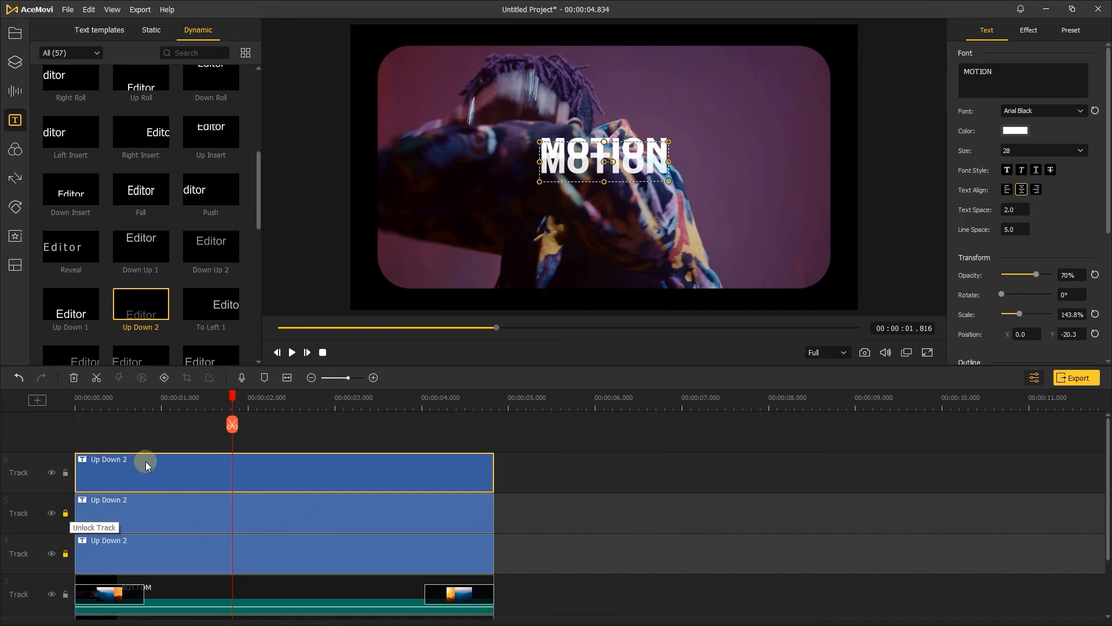
{"action": "left_click_drag", "start_coordinate": [602, 159], "coordinate": [602, 181]}
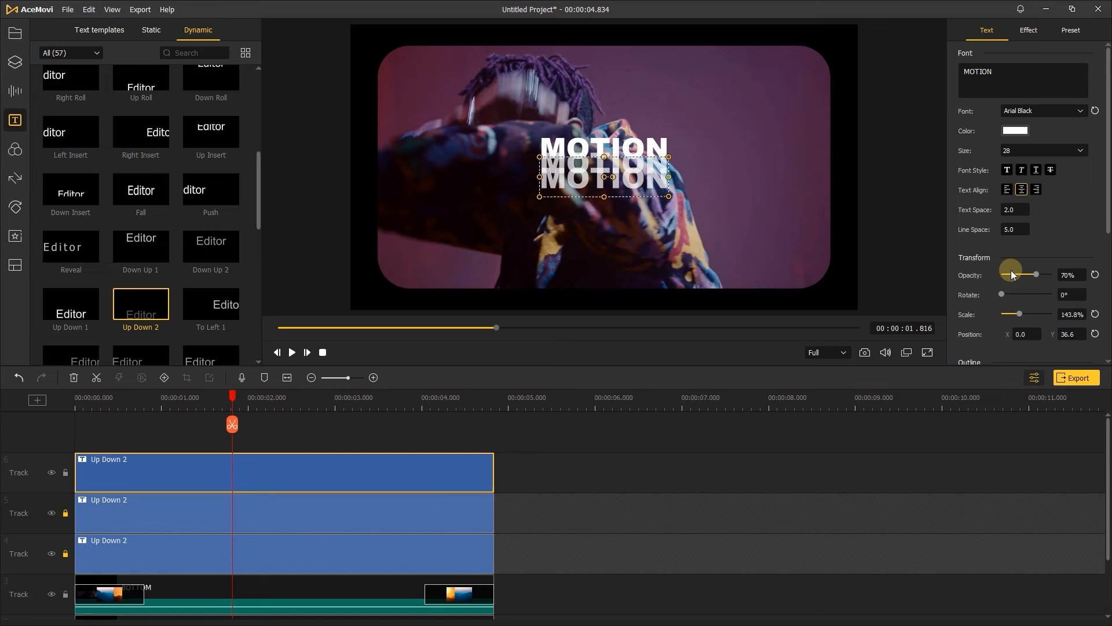
{"action": "left_click", "coordinate": [1035, 274]}
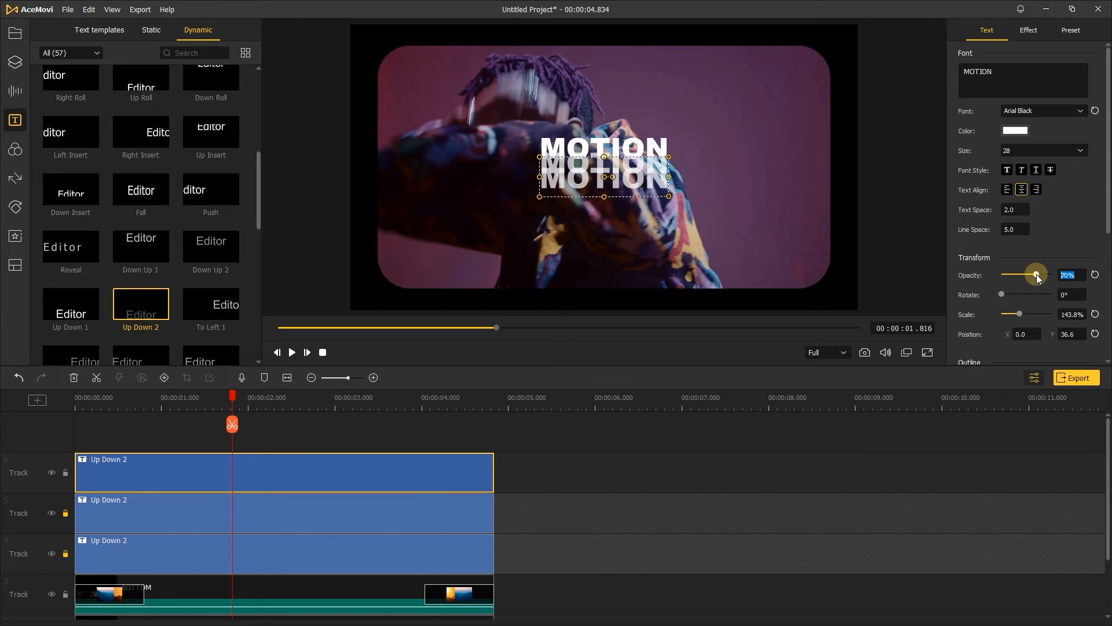
{"action": "left_click_drag", "start_coordinate": [1036, 275], "coordinate": [1019, 275]}
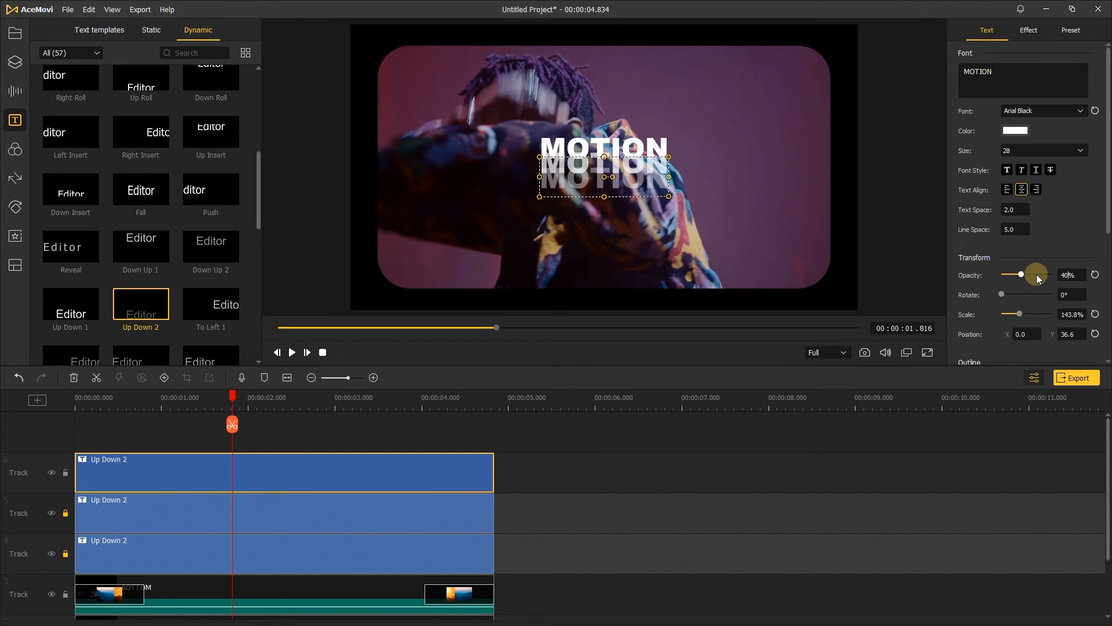
Step: Paste a fourth MOTION copy at the bottom of the stack at 10% opacity
{"action": "right_click", "coordinate": [266, 471]}
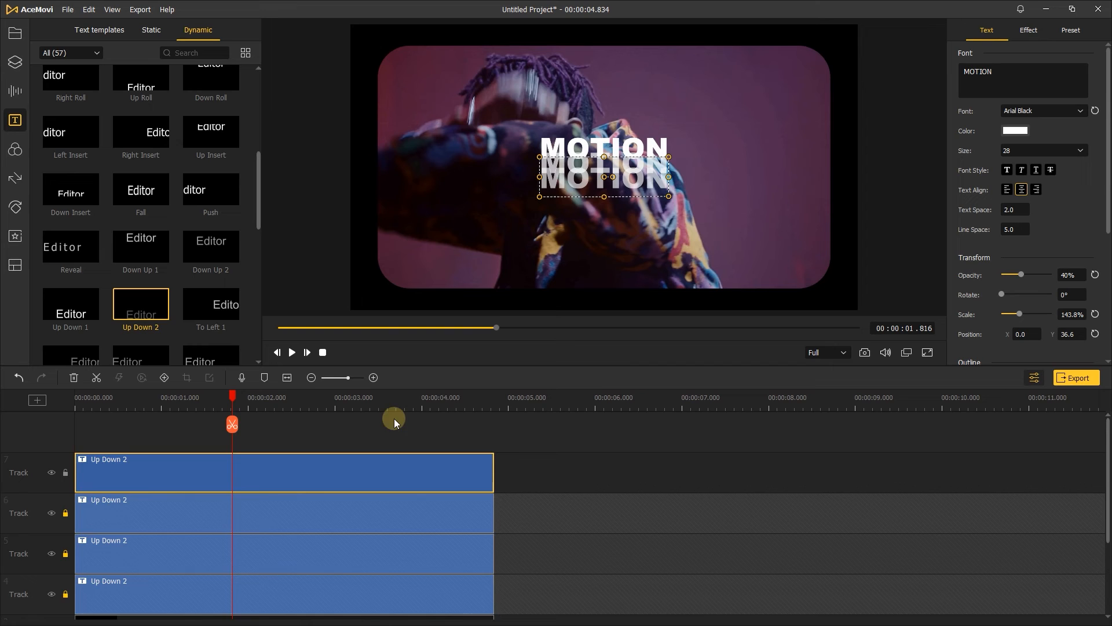
{"action": "left_click_drag", "start_coordinate": [602, 173], "coordinate": [632, 192]}
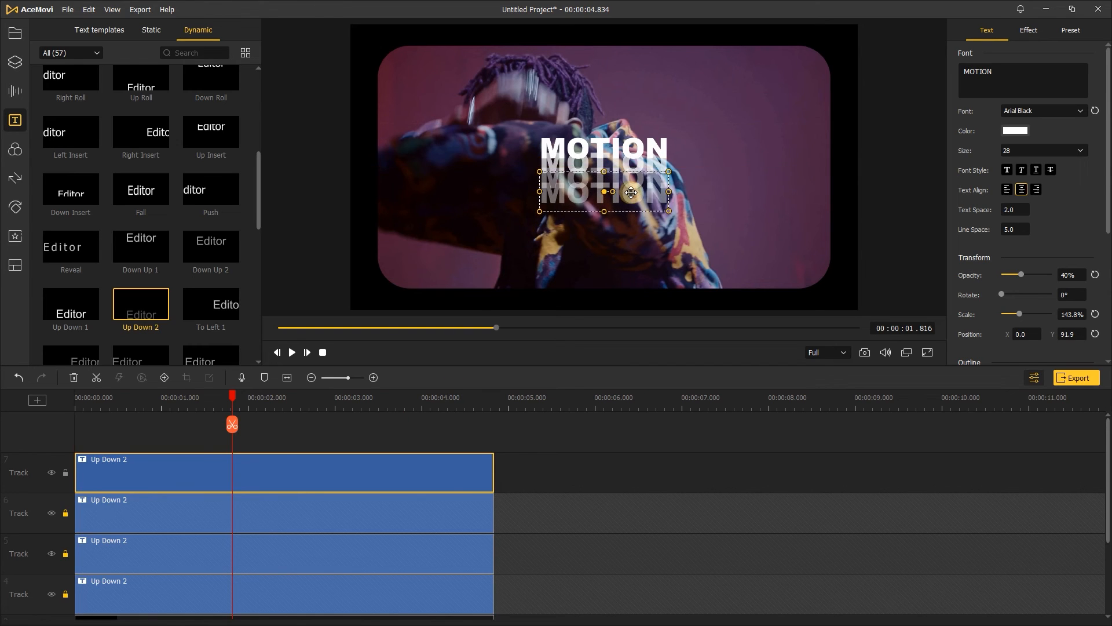
{"action": "left_click_drag", "start_coordinate": [1020, 274], "coordinate": [1024, 276]}
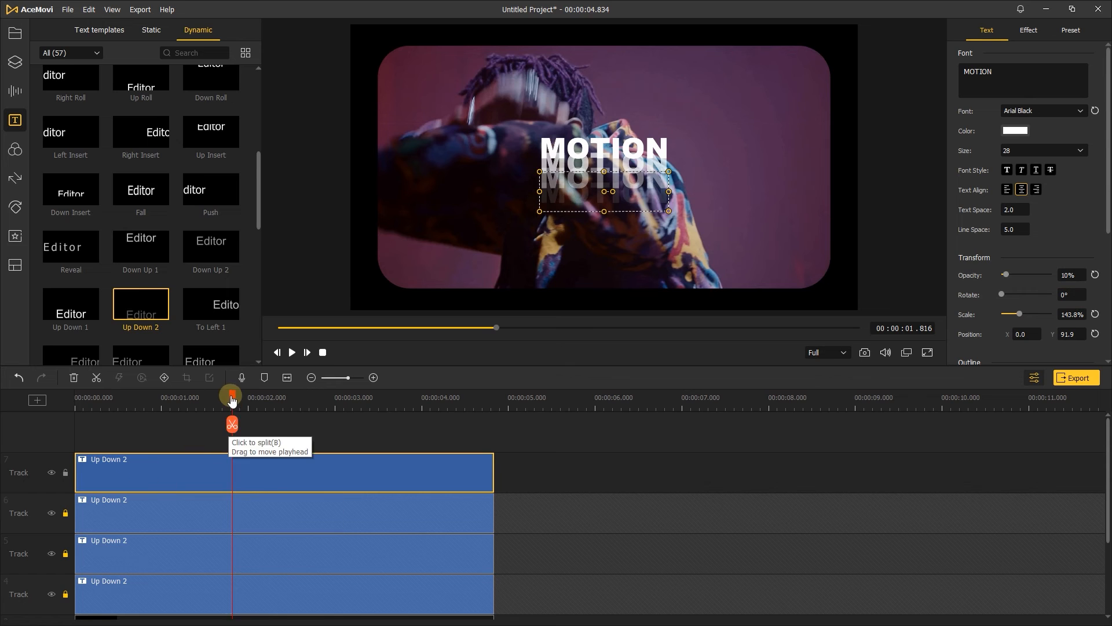
Step: Replay from the start to check the four MOTION layers cascade in at staggered times
{"action": "left_click", "coordinate": [277, 352]}
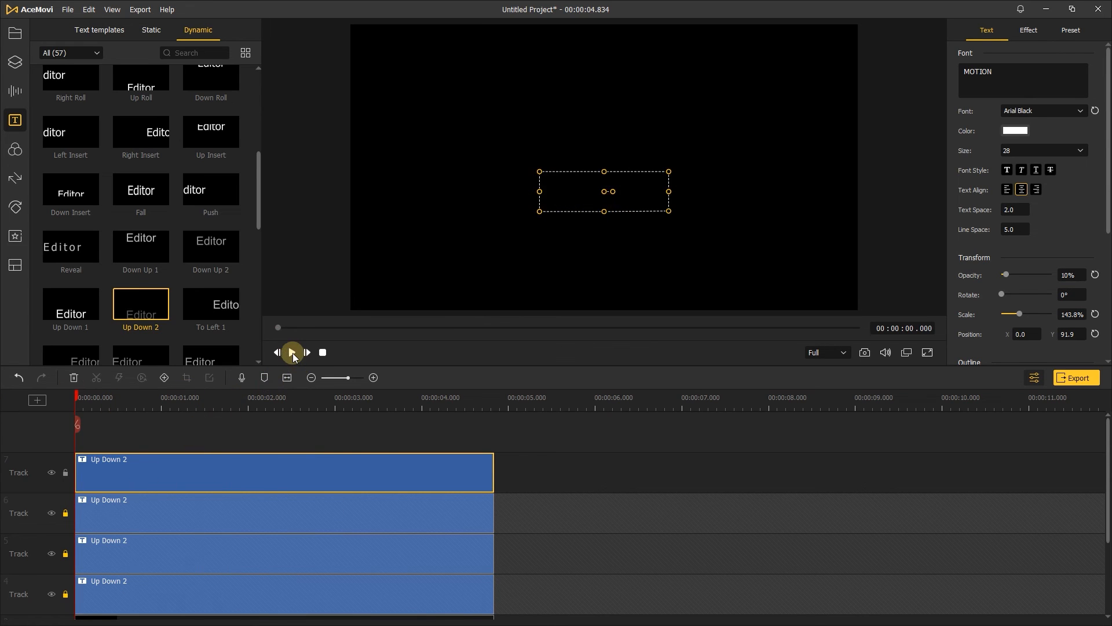
{"action": "left_click", "coordinate": [290, 352]}
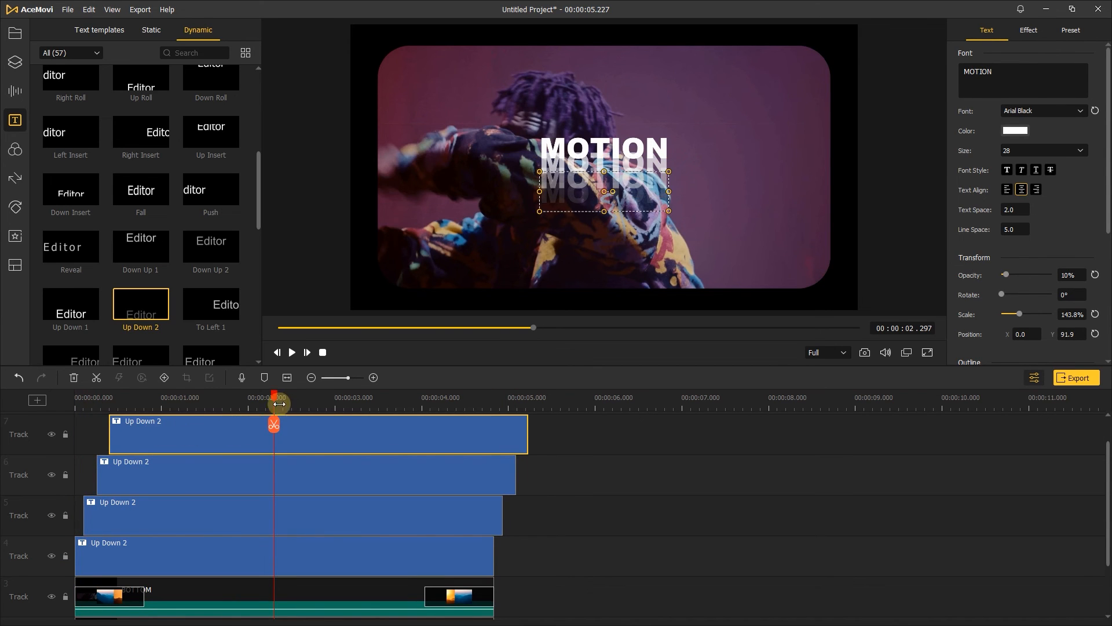
{"action": "left_click", "coordinate": [277, 352]}
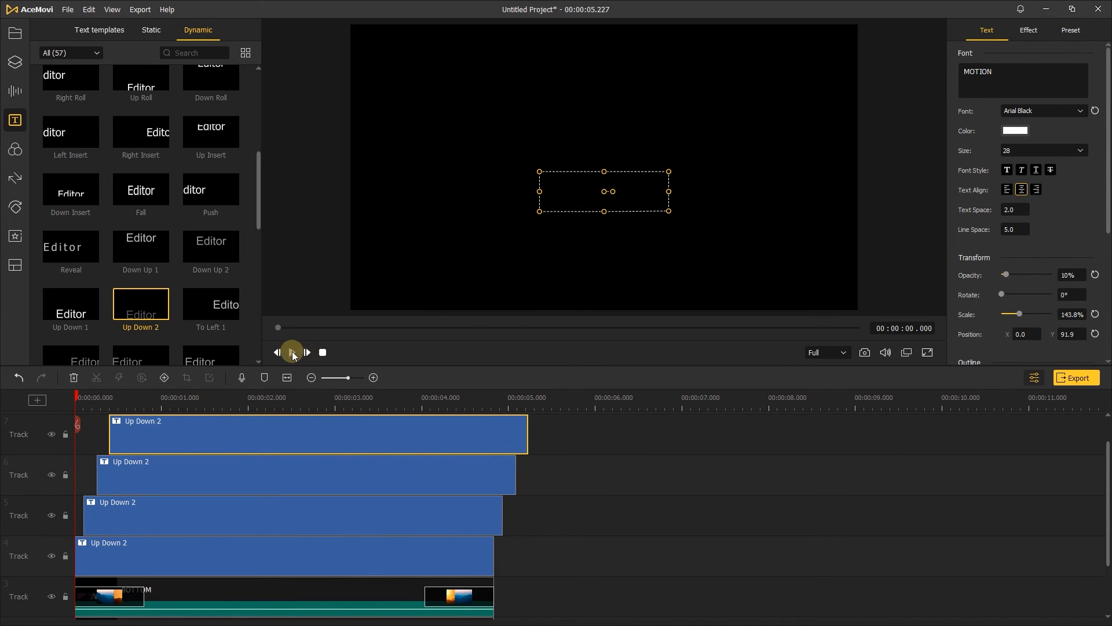
{"action": "left_click", "coordinate": [291, 352]}
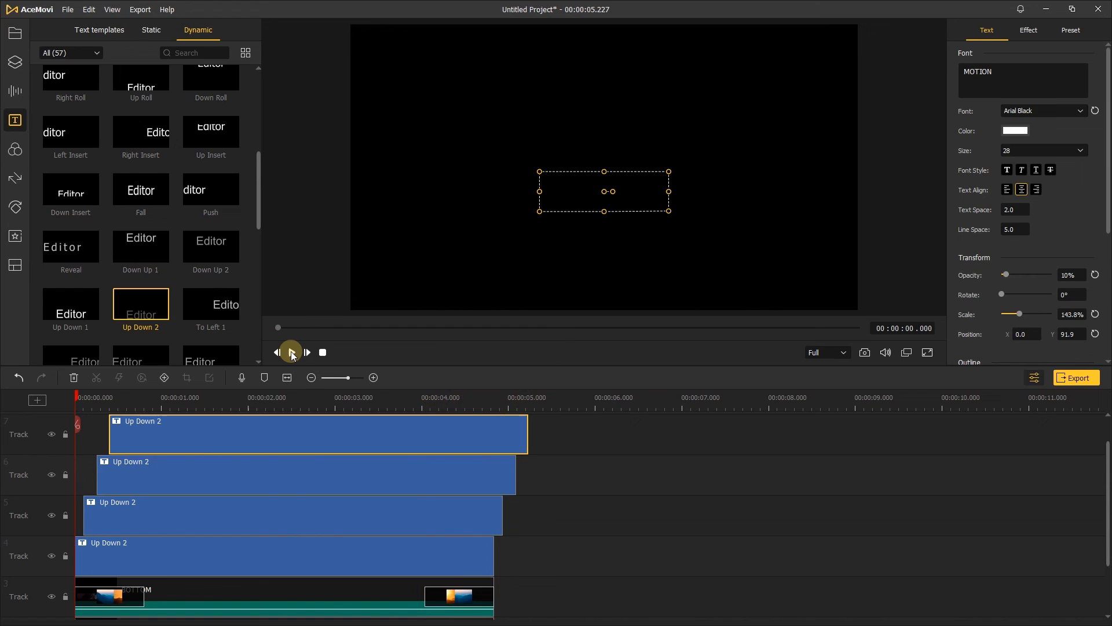
{"action": "left_click", "coordinate": [289, 353]}
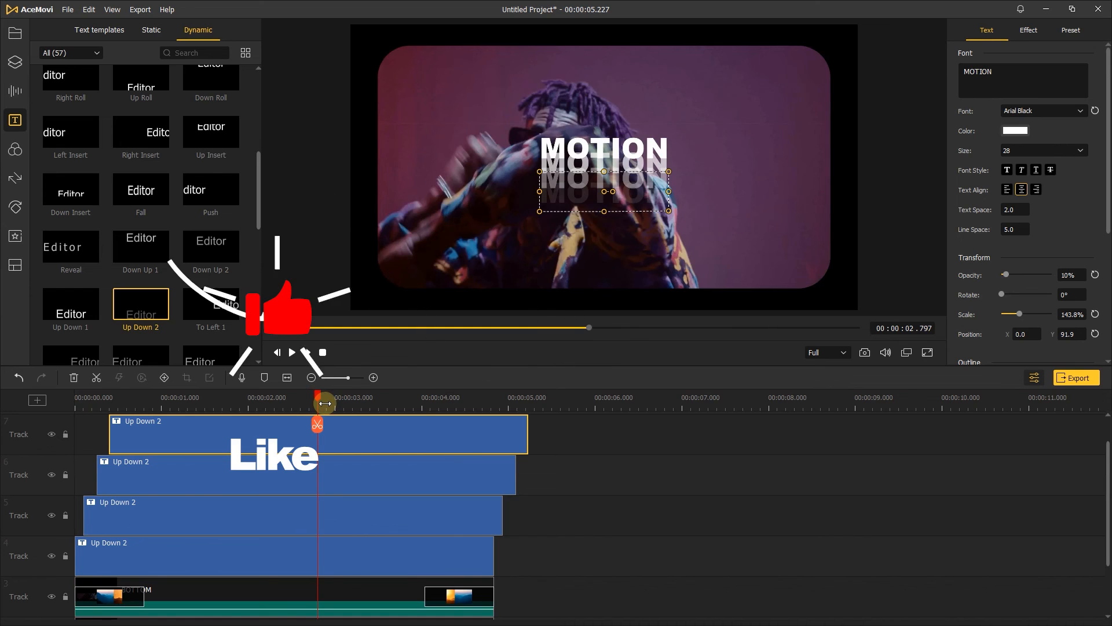
{"action": "left_click", "coordinate": [292, 352]}
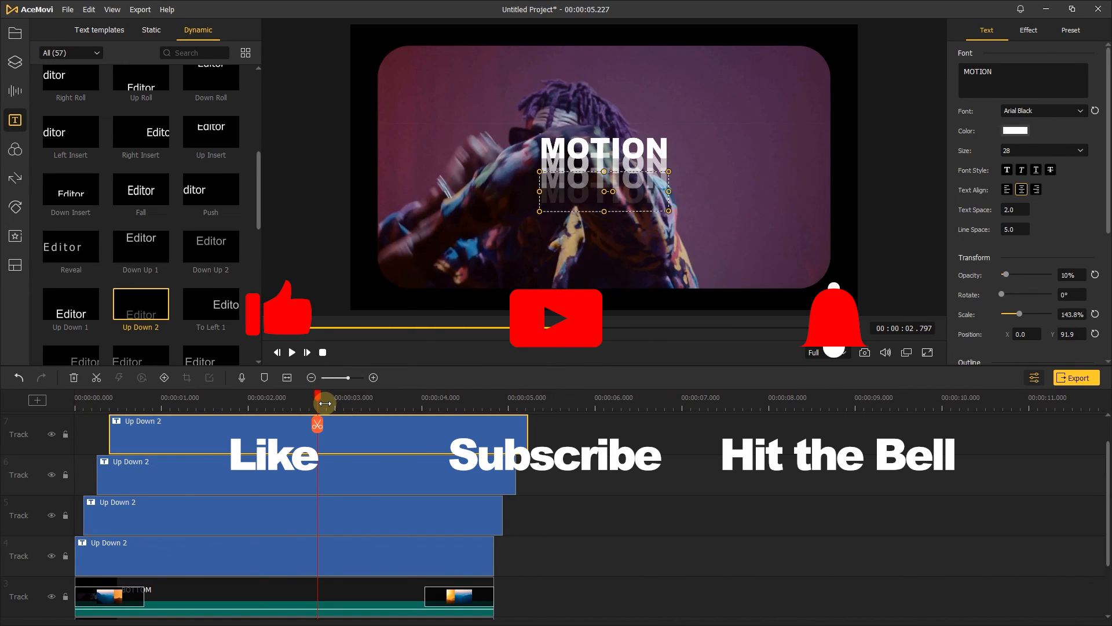